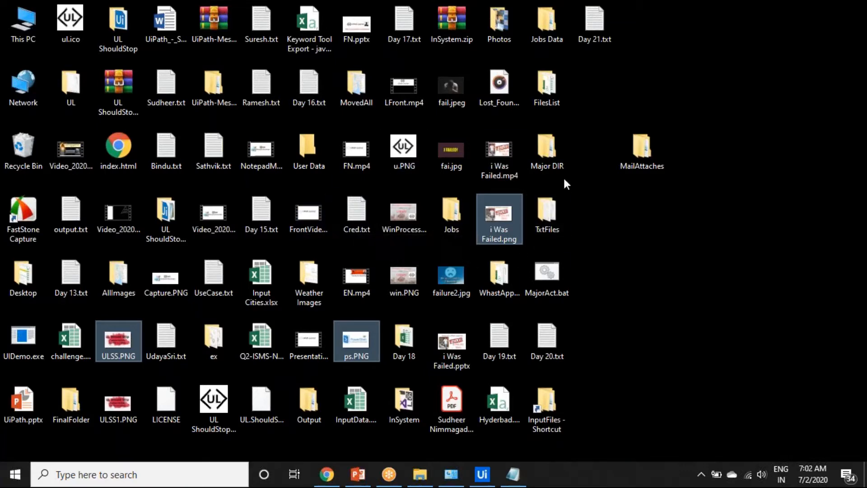
pyautogui.moveTo(295, 90)
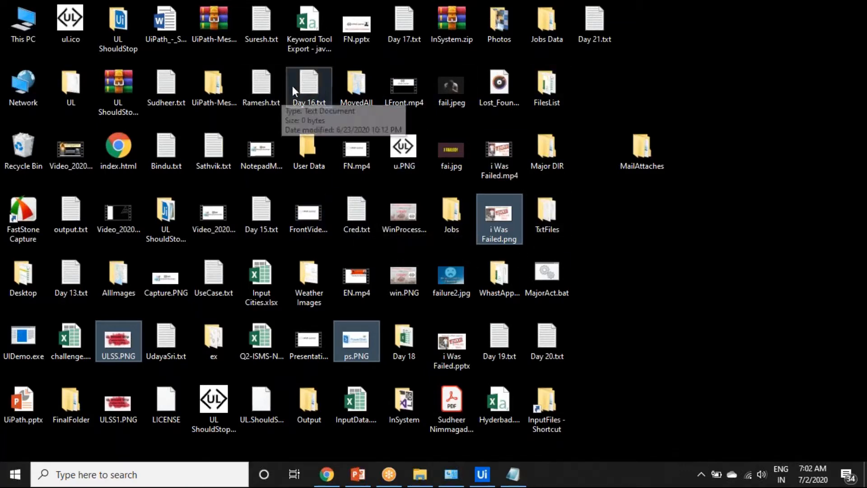
pyautogui.moveTo(421, 71)
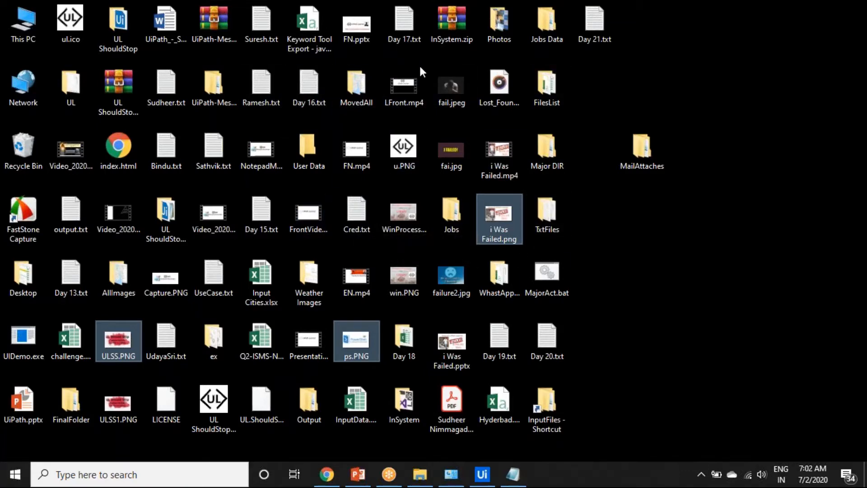
pyautogui.moveTo(566, 385)
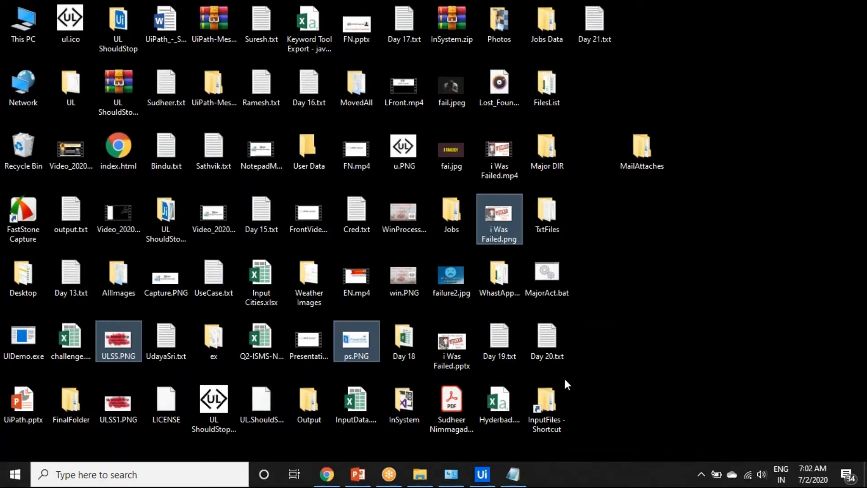
# Step: Open a File Explorer window showing the Day 22 UiPath project folder
pyautogui.click(419, 479)
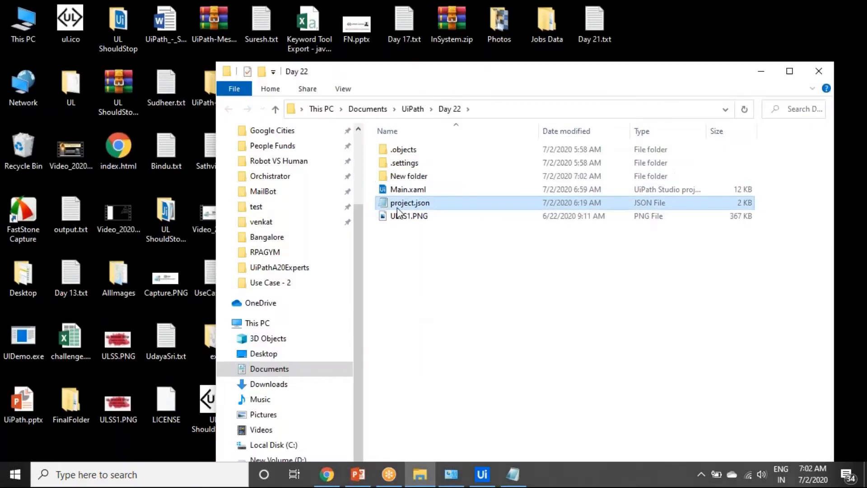
# Step: Name the new folder Welcome and rename the images inside to 1, 2 and 3
pyautogui.click(409, 176)
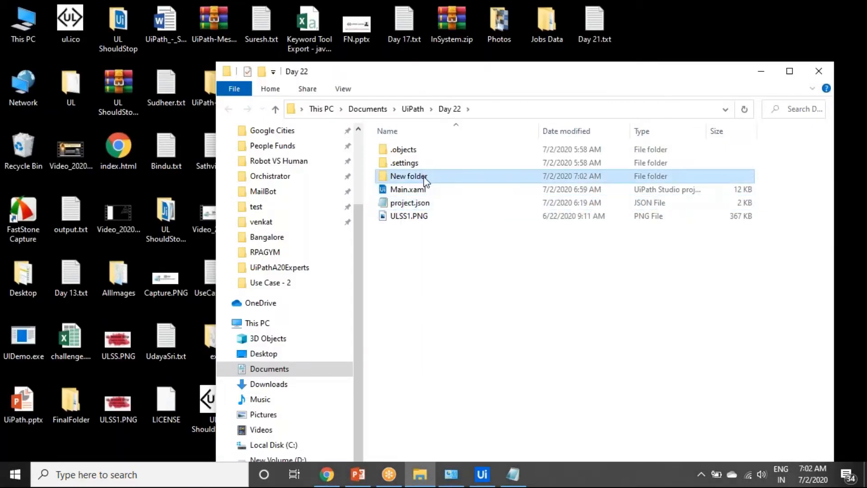
pyautogui.write('Wel')
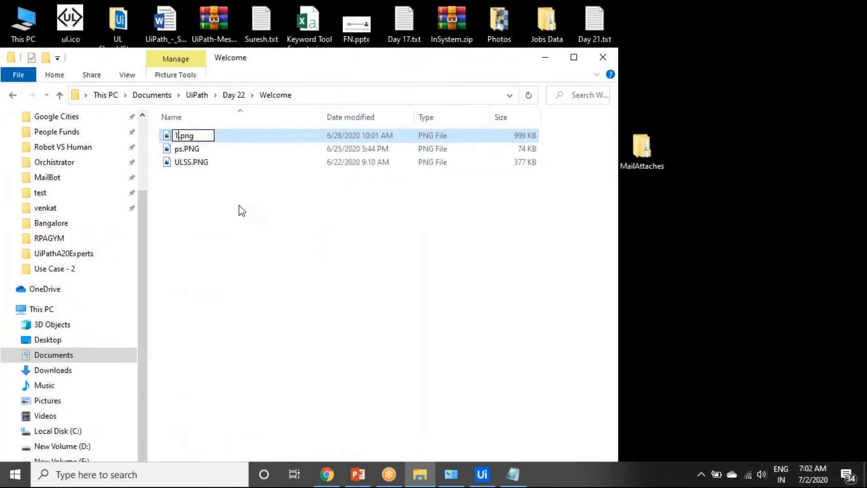
pyautogui.click(186, 148)
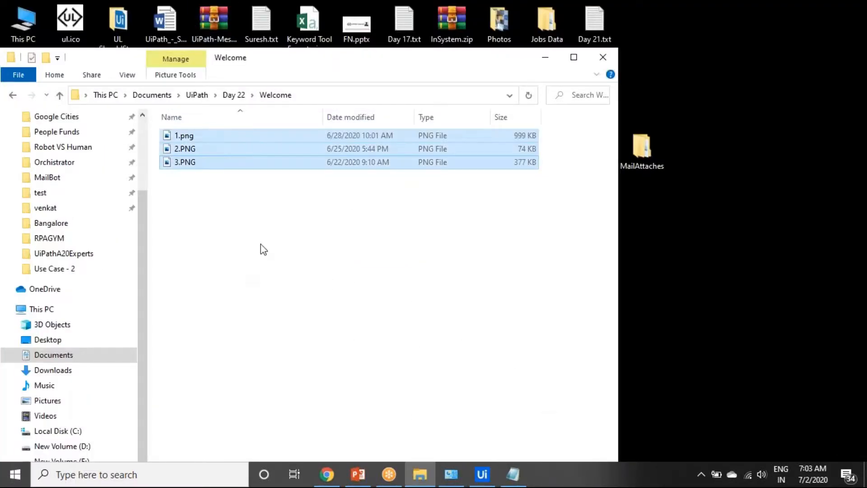
# Step: Create a blank Word document named Ramesh.docx in Welcome and open it in Word
pyautogui.rightClick(263, 248)
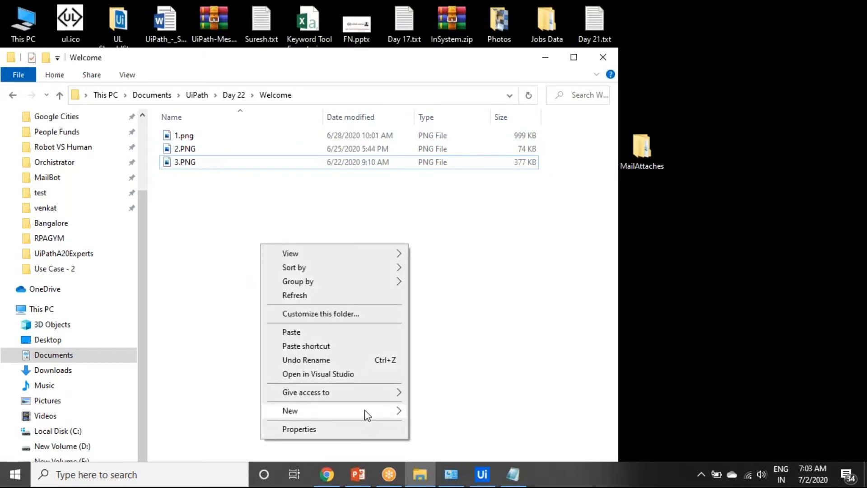
pyautogui.click(290, 410)
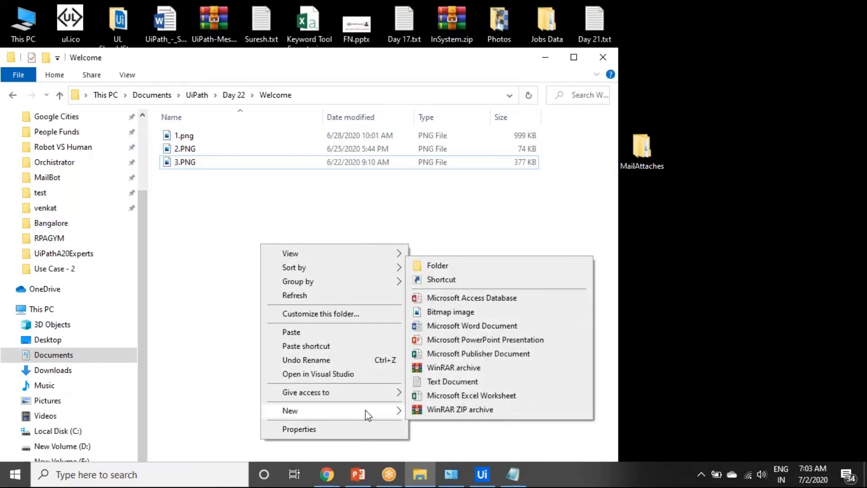
pyautogui.click(245, 304)
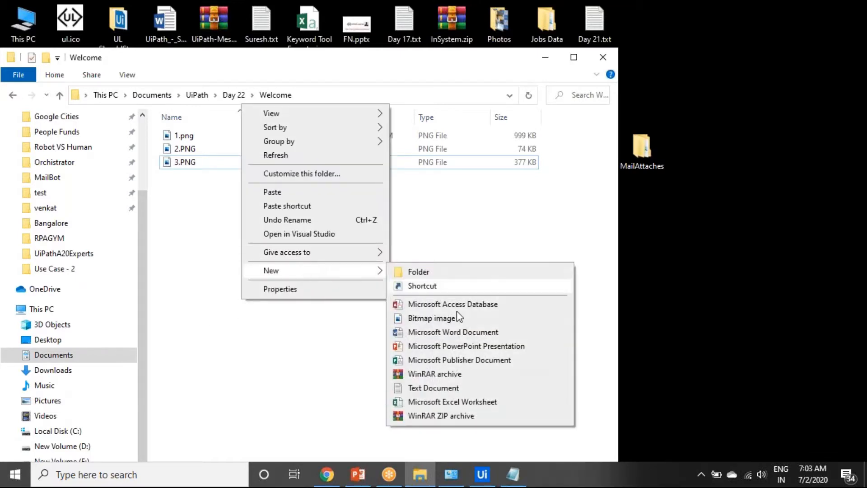
pyautogui.moveTo(478, 340)
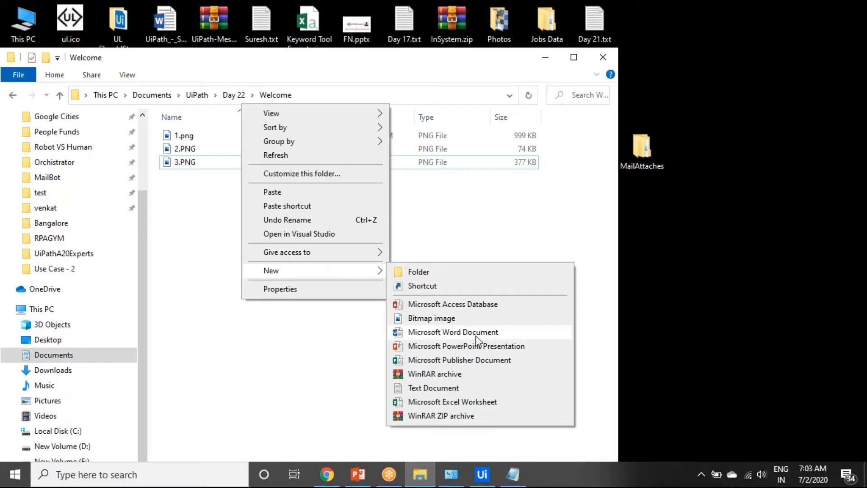
pyautogui.click(453, 332)
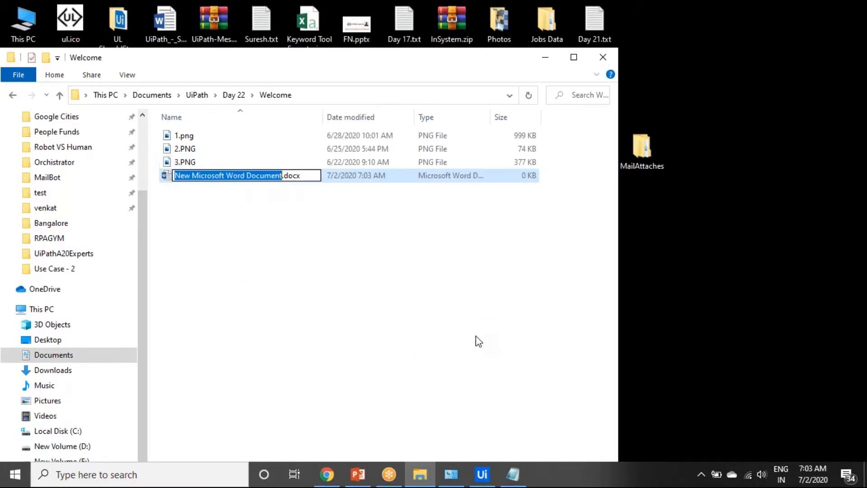
pyautogui.write('Ramesh.docx')
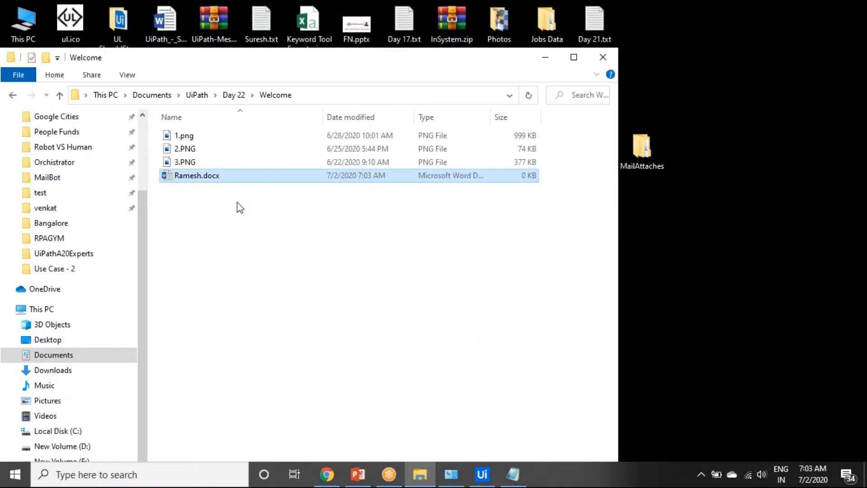
pyautogui.doubleClick(196, 176)
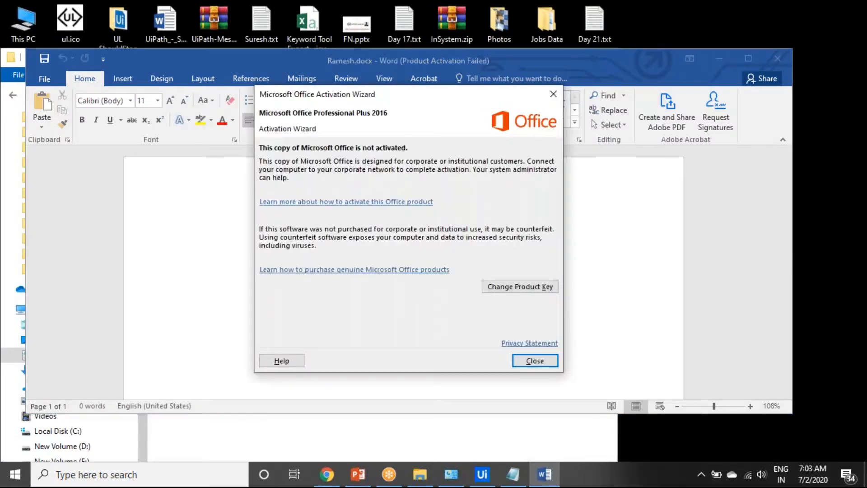
# Step: Write 'Dear Ramesh, Welcome to our Organizations', wishing him the best, and save
pyautogui.click(534, 360)
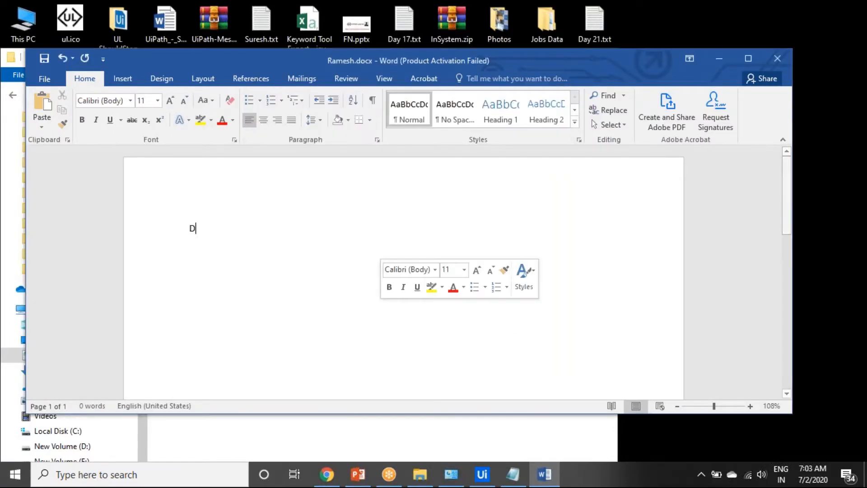
pyautogui.write('ear Ramesh,')
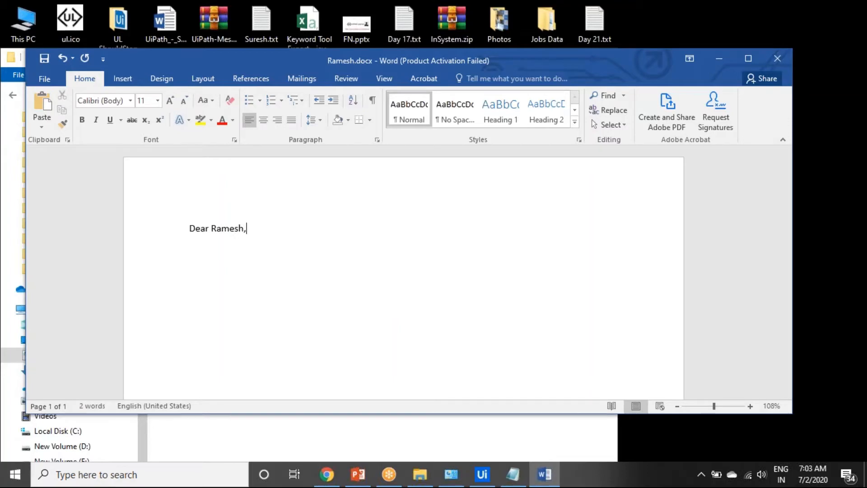
pyautogui.write('Welcome to')
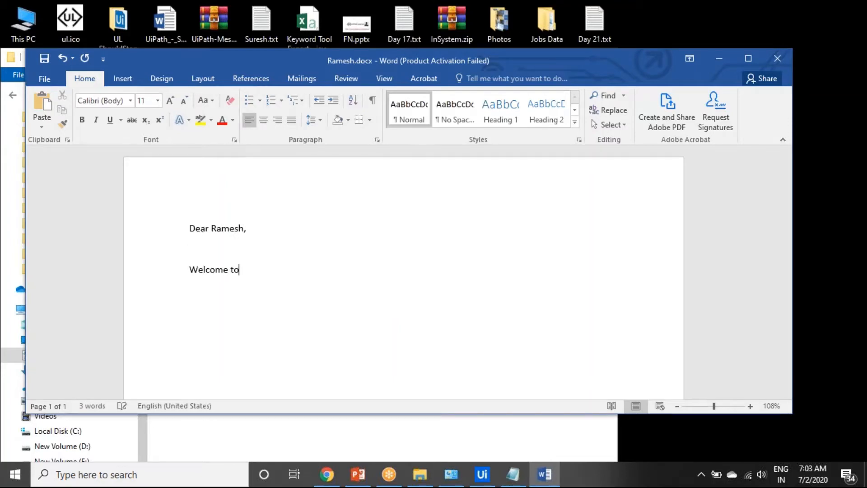
pyautogui.write('our Org')
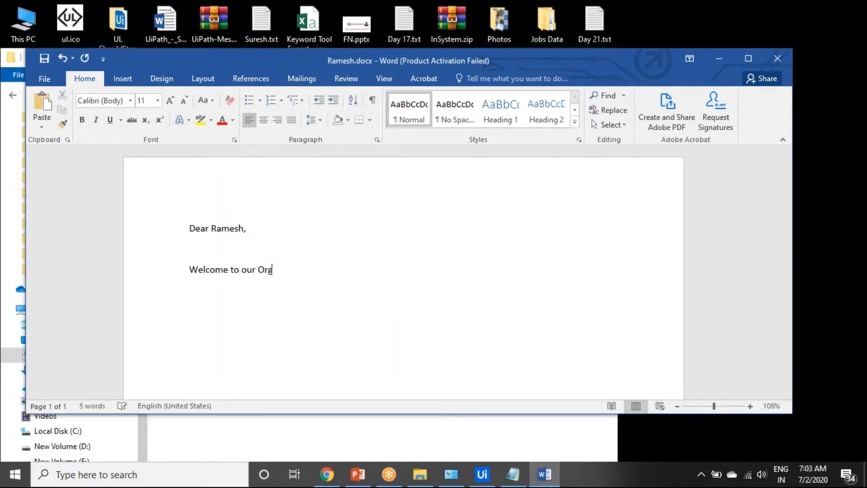
pyautogui.write('anizations , All The B')
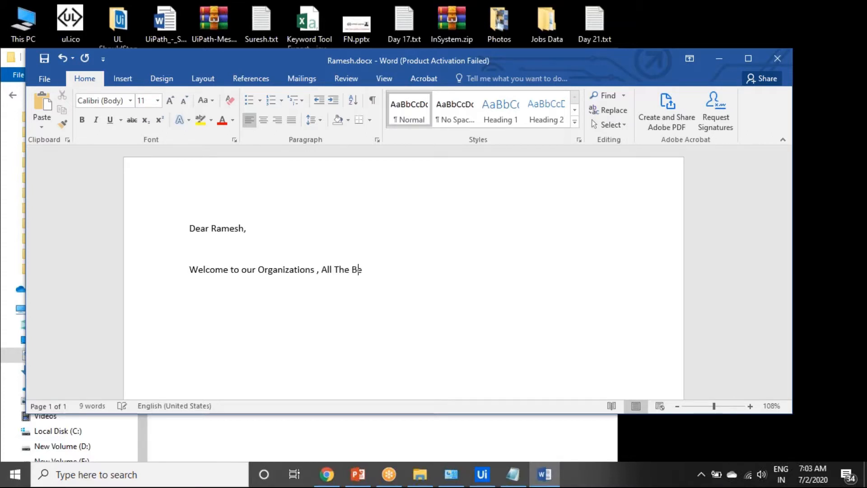
pyautogui.write('est for your')
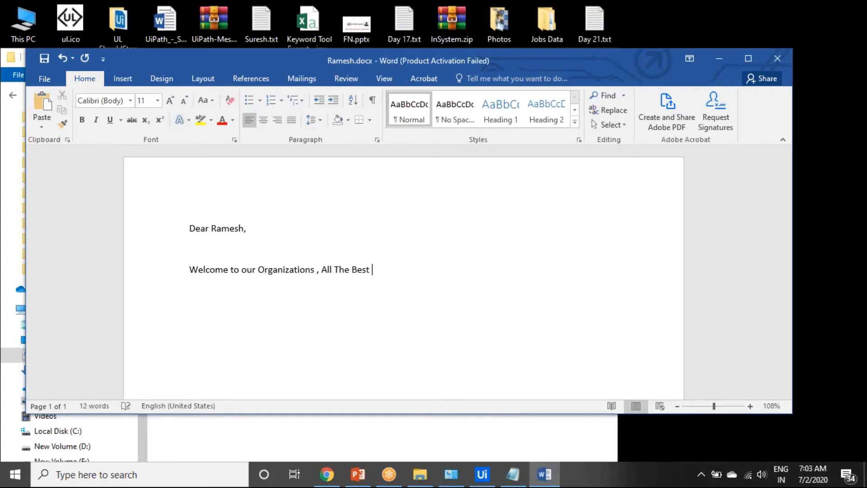
pyautogui.write('.')
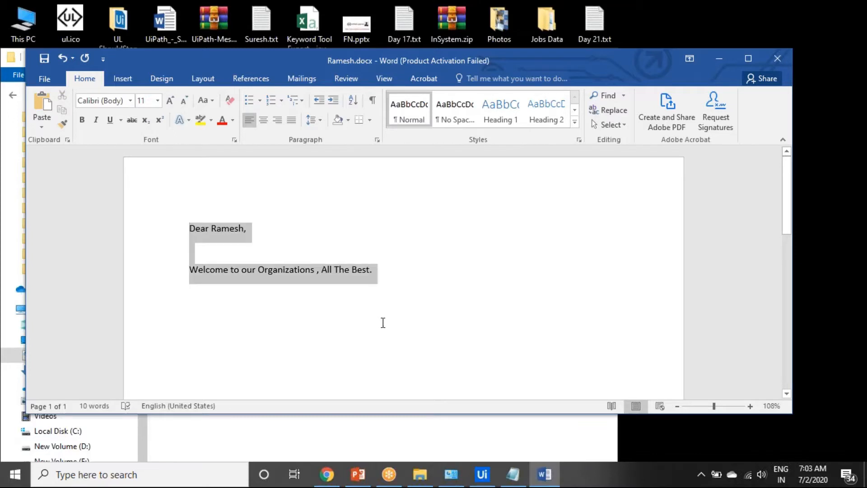
pyautogui.click(303, 276)
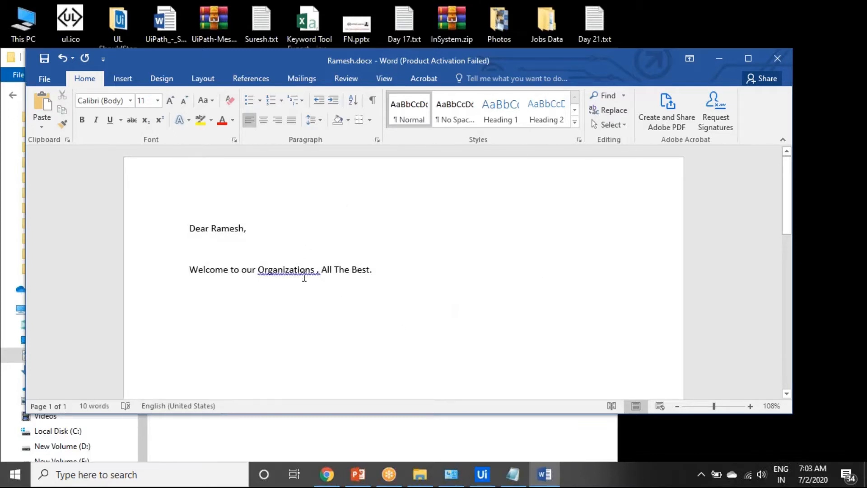
pyautogui.press('Backspace')
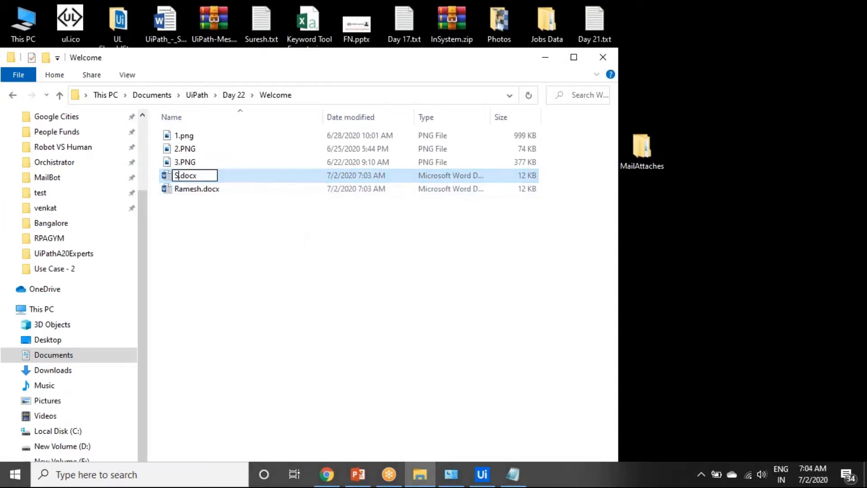
# Step: Open the Suresh.docx copy and change the greeting name to Suresh
pyautogui.doubleClick(194, 189)
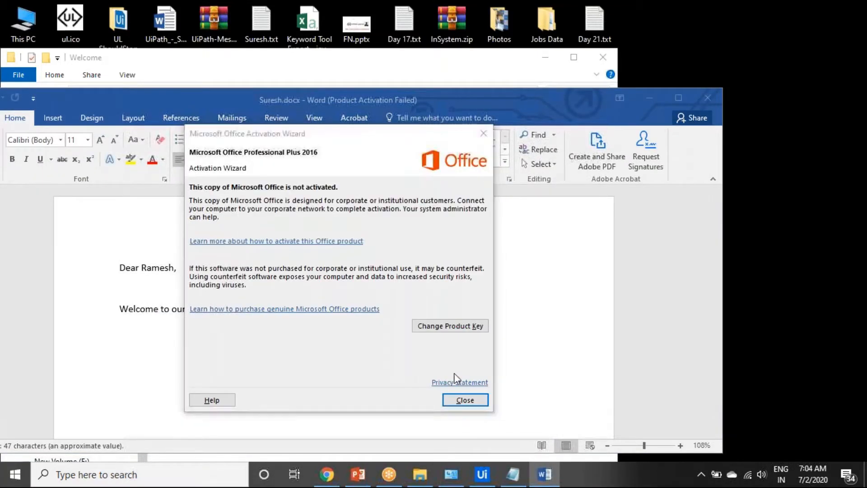
pyautogui.click(465, 399)
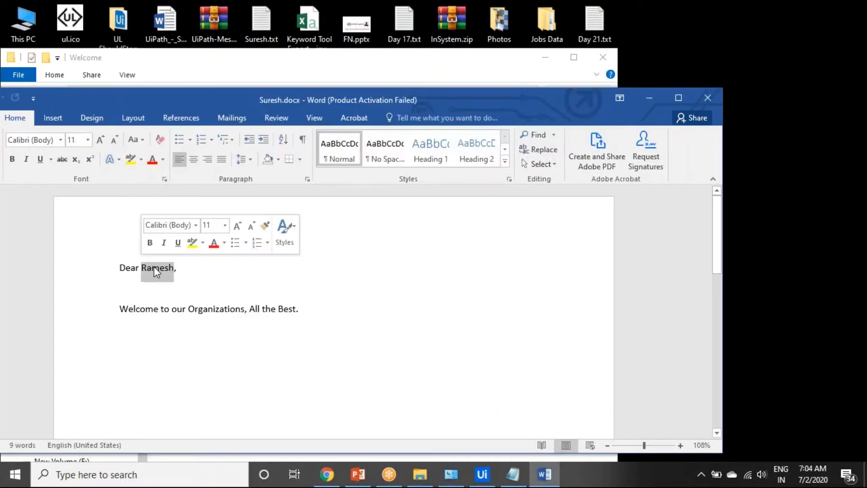
pyautogui.write('Suresh - Copy.docx')
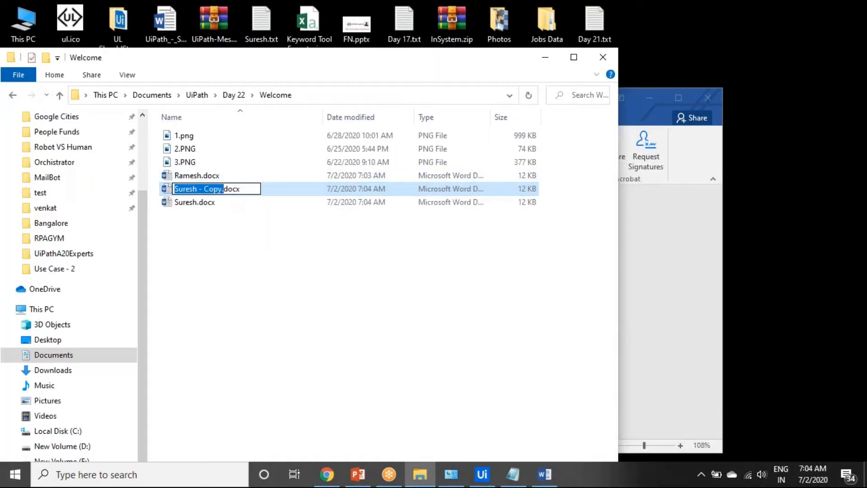
# Step: Rename the copied letter to Rajesh.docx and change its greeting name to Rajesh
pyautogui.write('Nareshdocx')
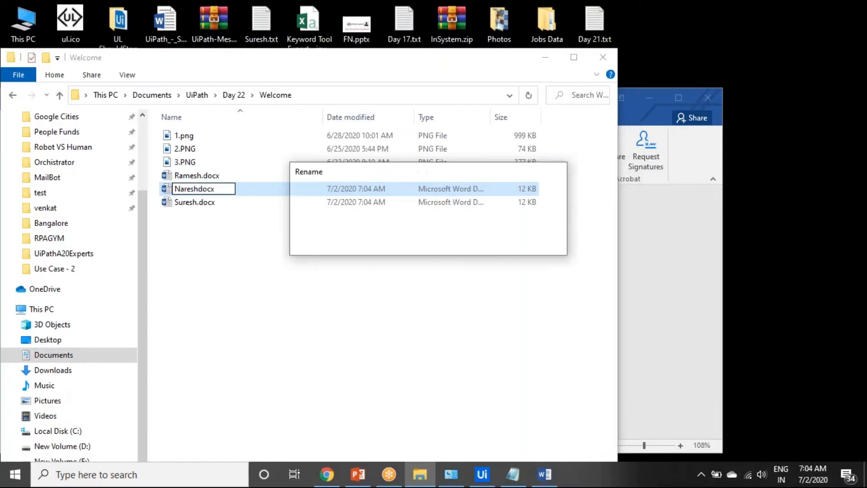
pyautogui.press('enter')
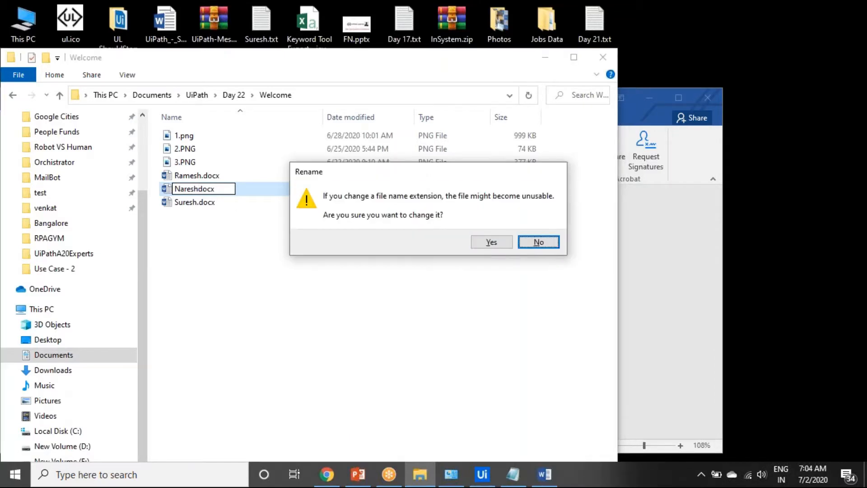
pyautogui.click(538, 242)
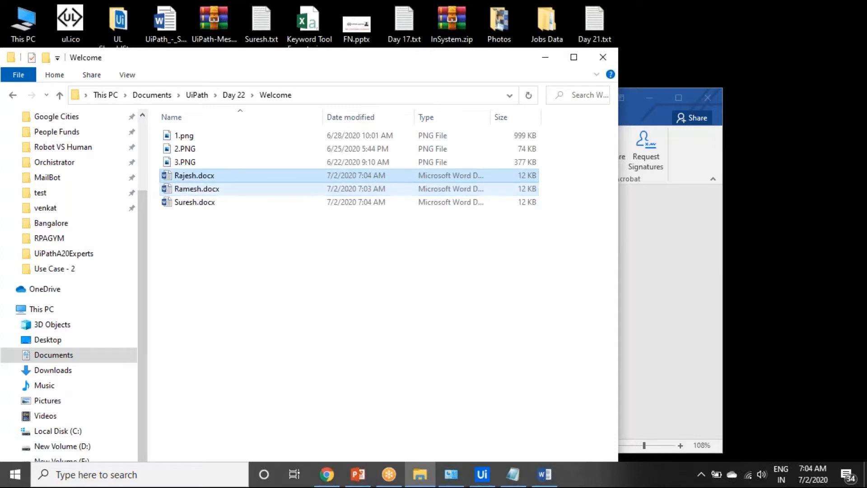
pyautogui.doubleClick(194, 175)
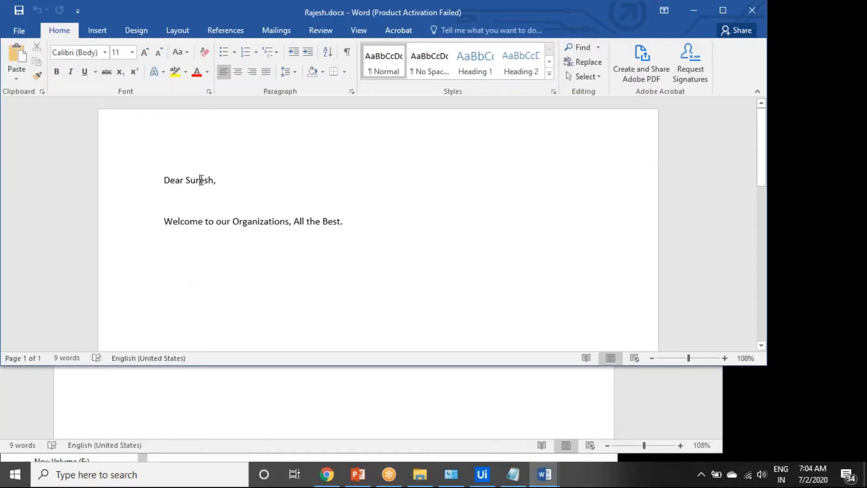
pyautogui.write('Rajesh')
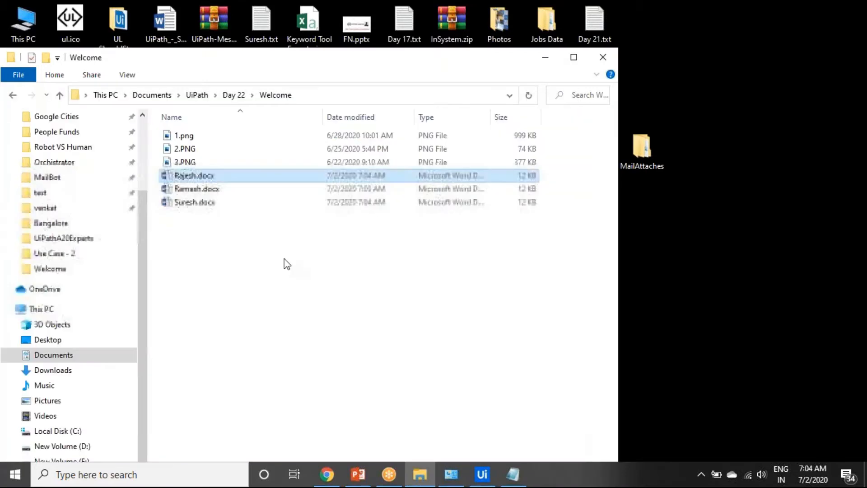
# Step: Delete the images and add an Excel workbook named NewEmployees to Welcome
pyautogui.click(185, 162)
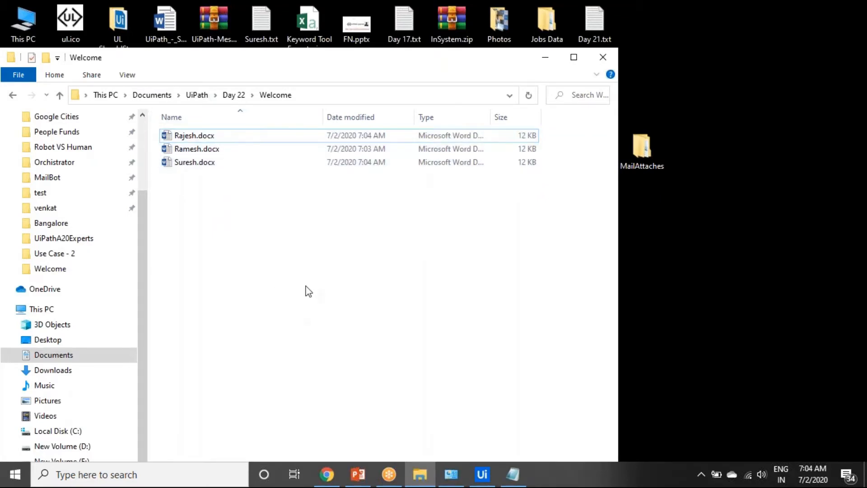
pyautogui.rightClick(308, 292)
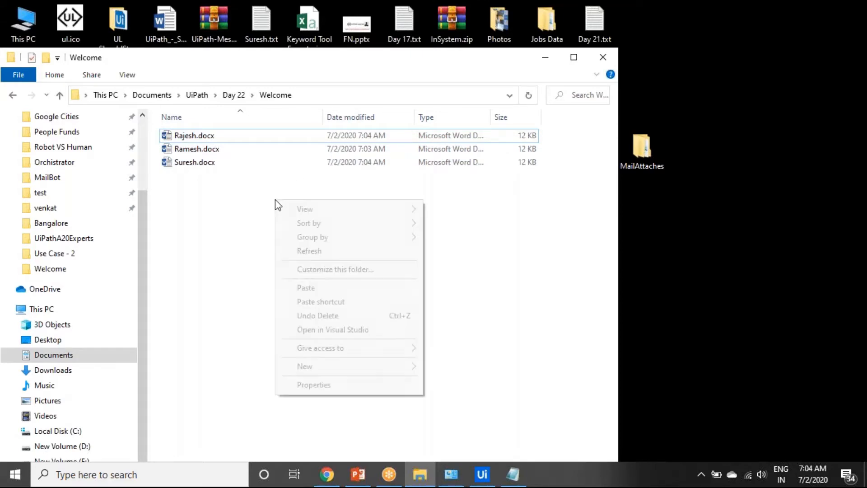
pyautogui.click(304, 366)
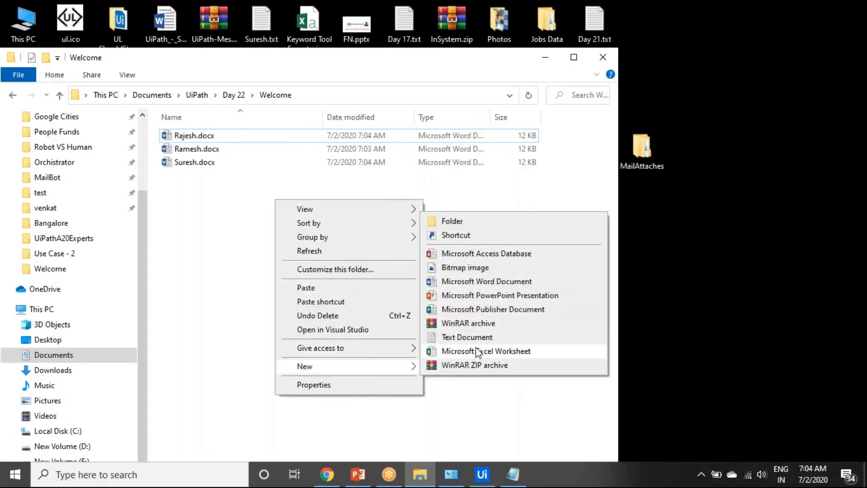
pyautogui.moveTo(480, 316)
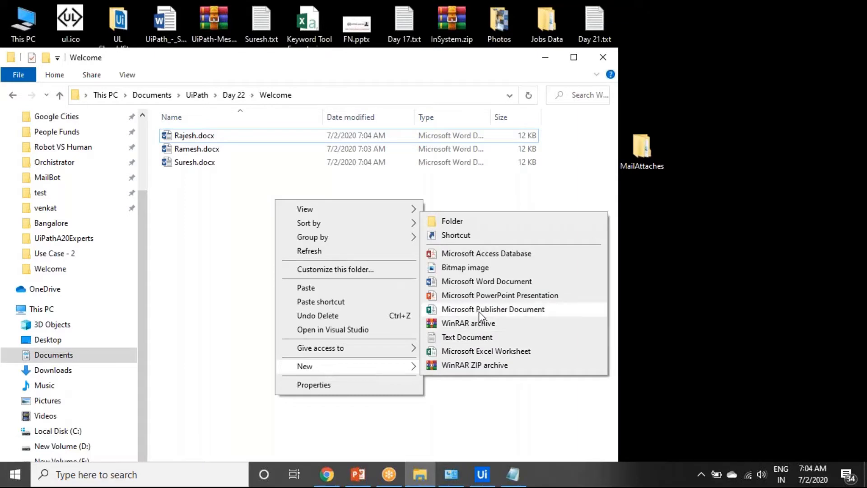
pyautogui.click(486, 351)
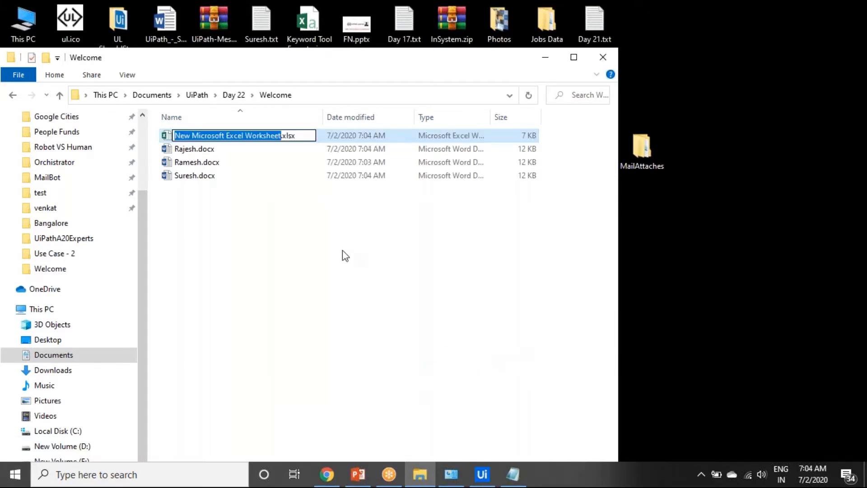
pyautogui.write('NewEmployees.xlsx')
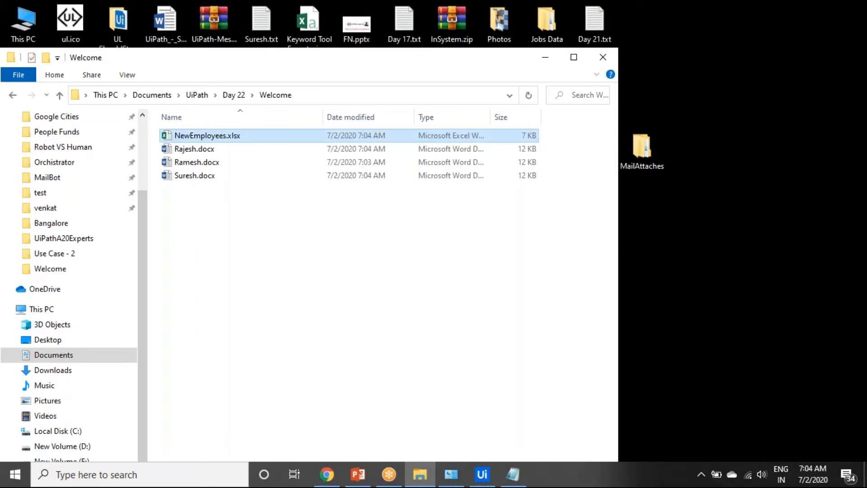
# Step: Open NewEmployees.xlsx and enter the headers Name, ID and EmailID
pyautogui.doubleClick(207, 135)
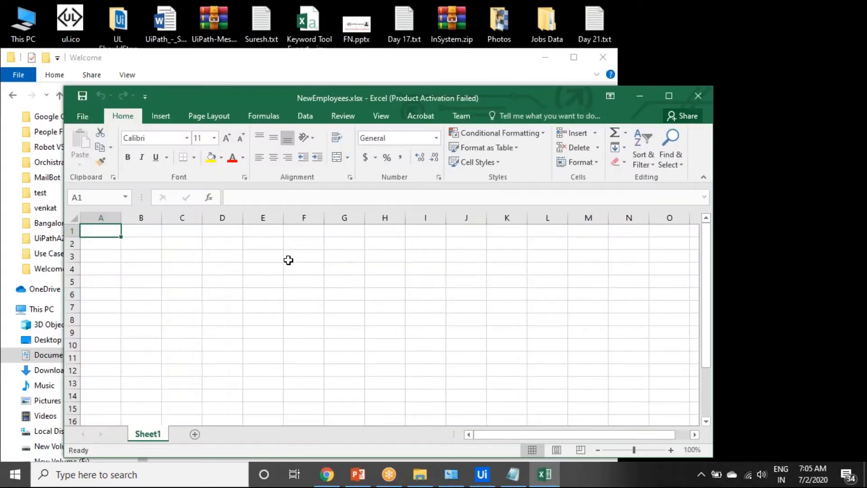
pyautogui.write('Name')
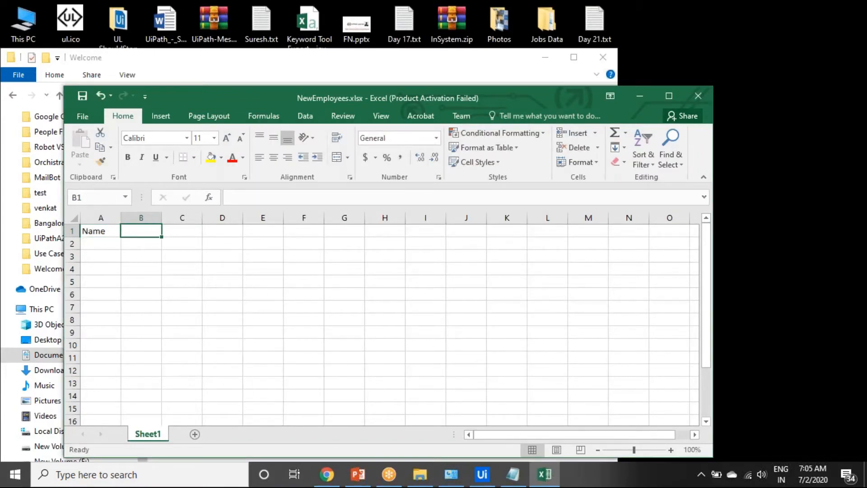
pyautogui.write('ID')
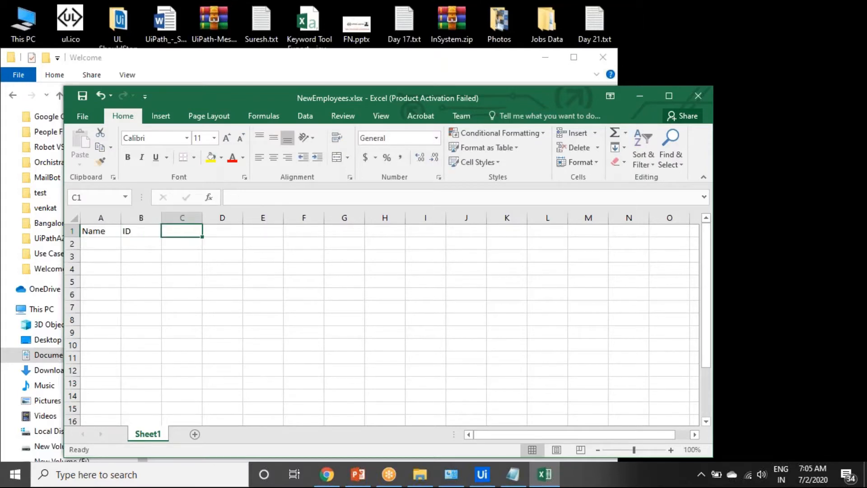
pyautogui.write('EmailID')
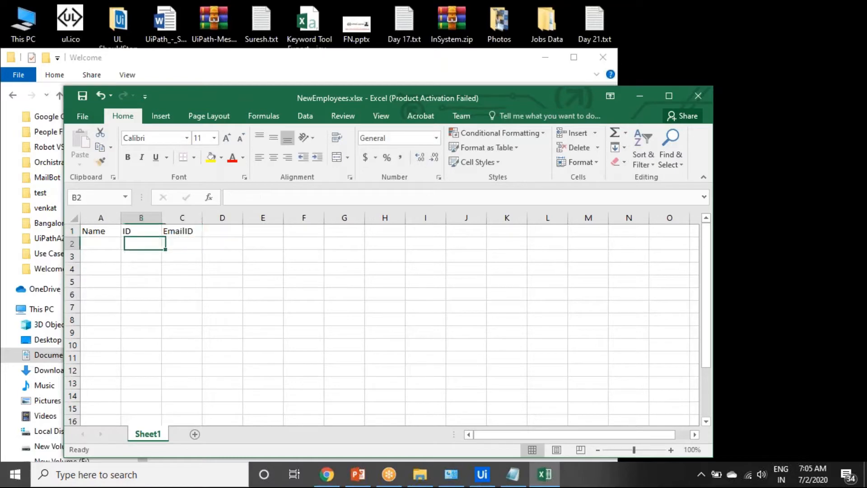
# Step: Enter names Ramesh, Suresh, Rajesh and IDs UL002 and UL004
pyautogui.write('Rame')
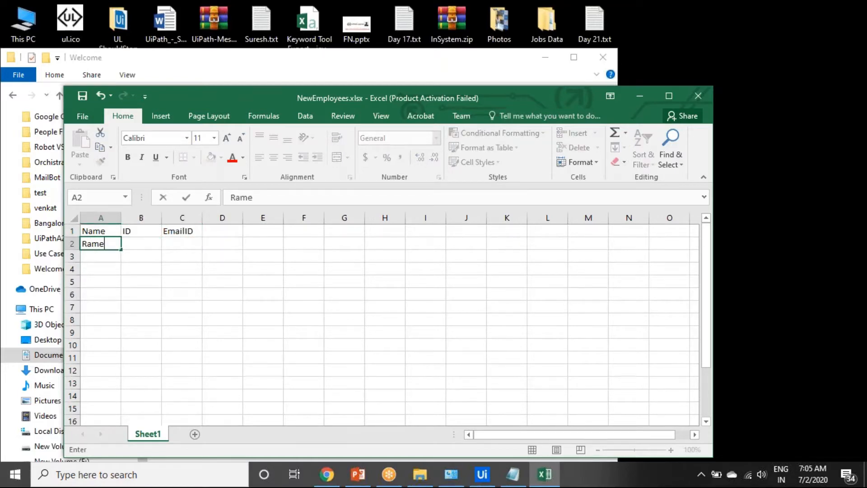
pyautogui.write('Suresh')
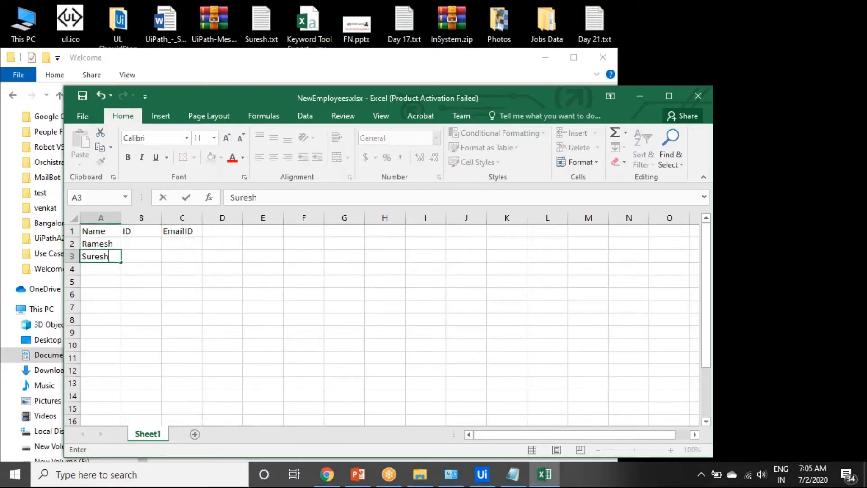
pyautogui.write('Rajesh')
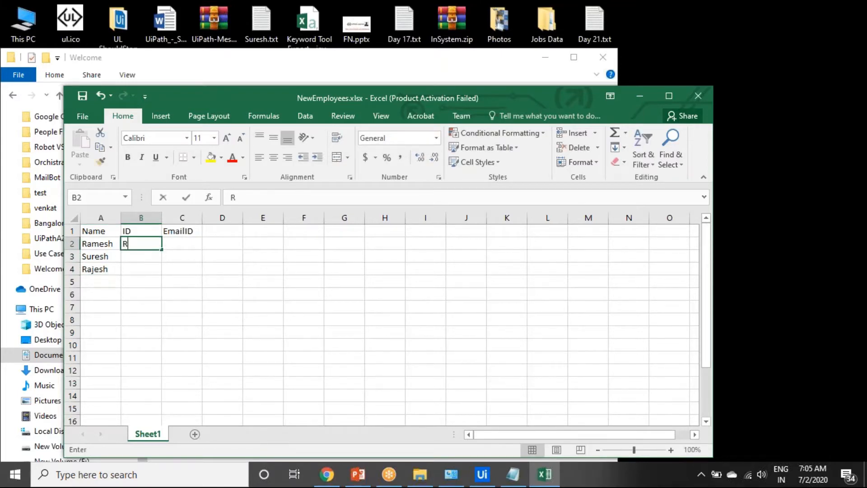
pyautogui.write('UL00')
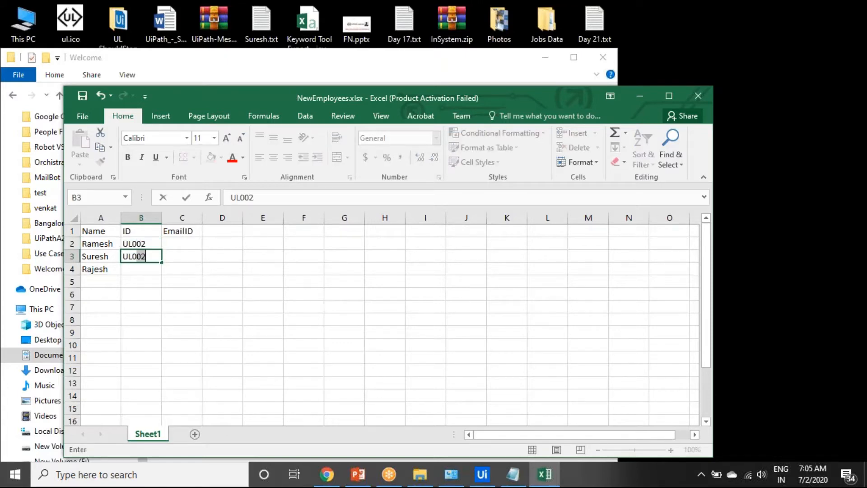
pyautogui.write('UL004')
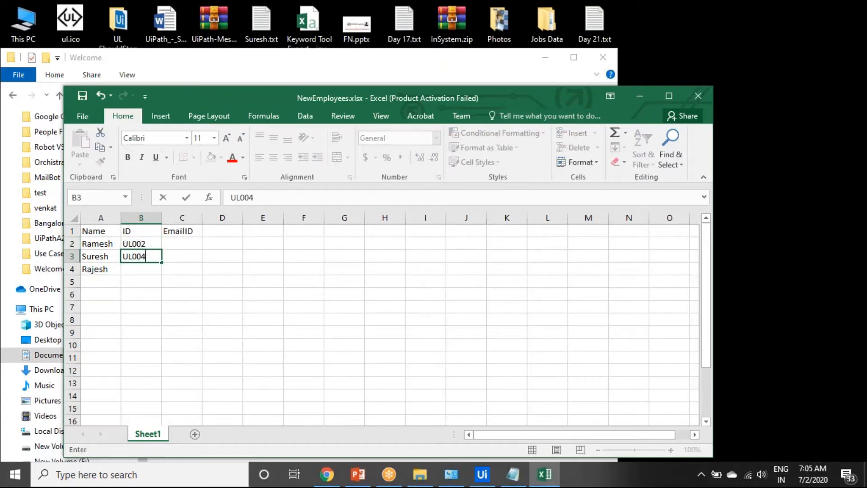
pyautogui.write('UL0')
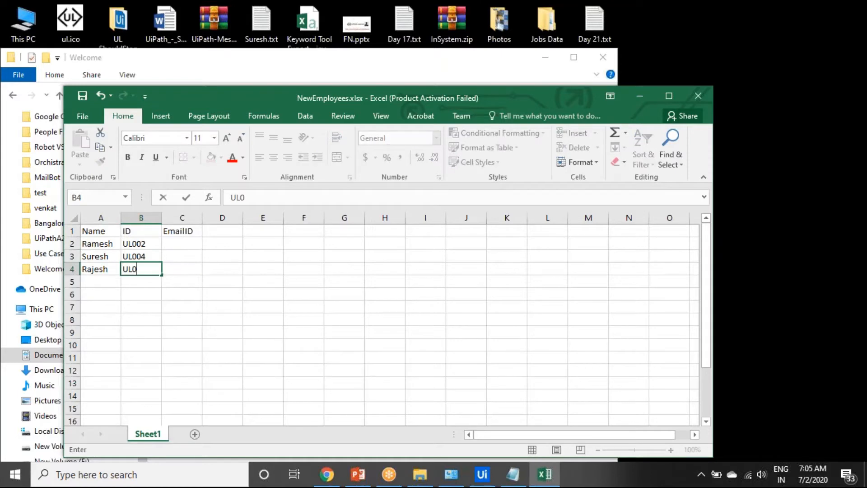
pyautogui.write('0')
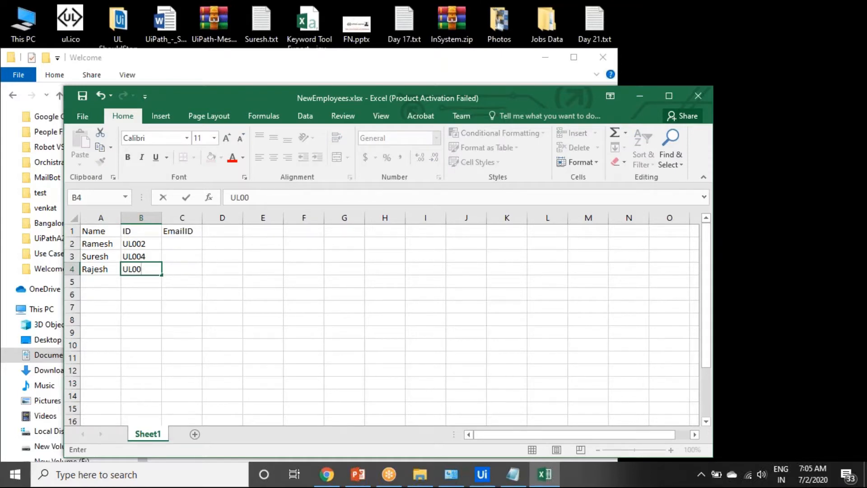
pyautogui.press('Enter')
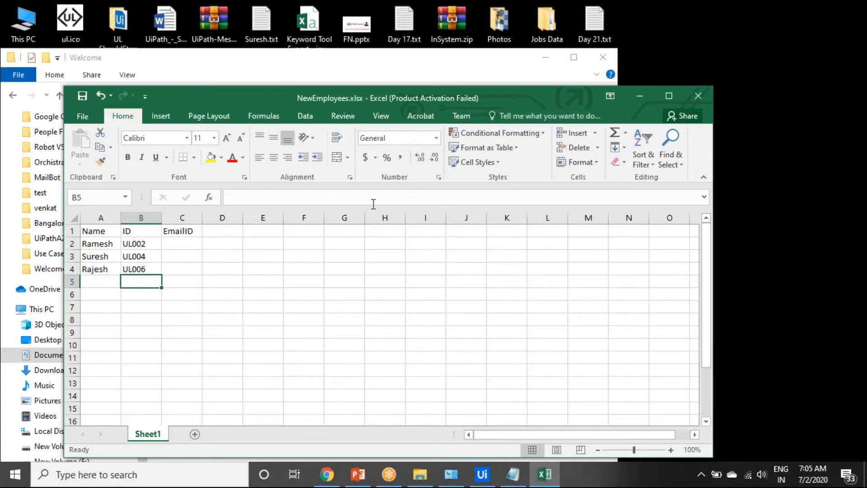
pyautogui.moveTo(618, 78)
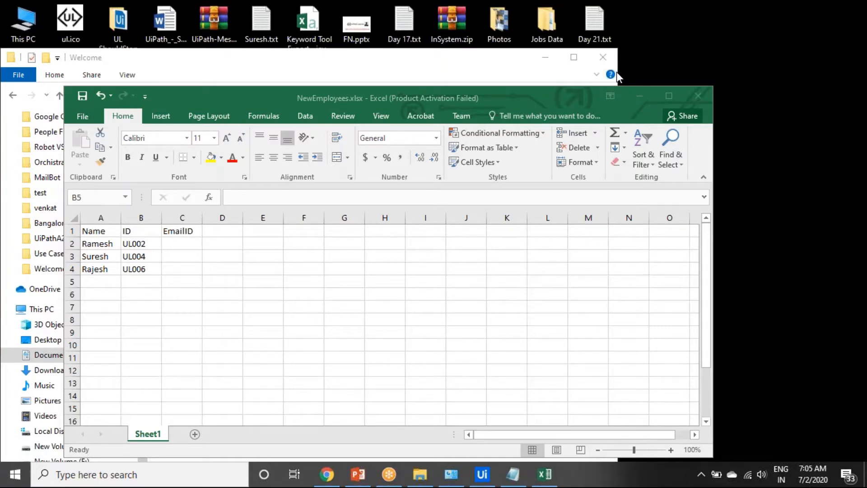
pyautogui.click(182, 244)
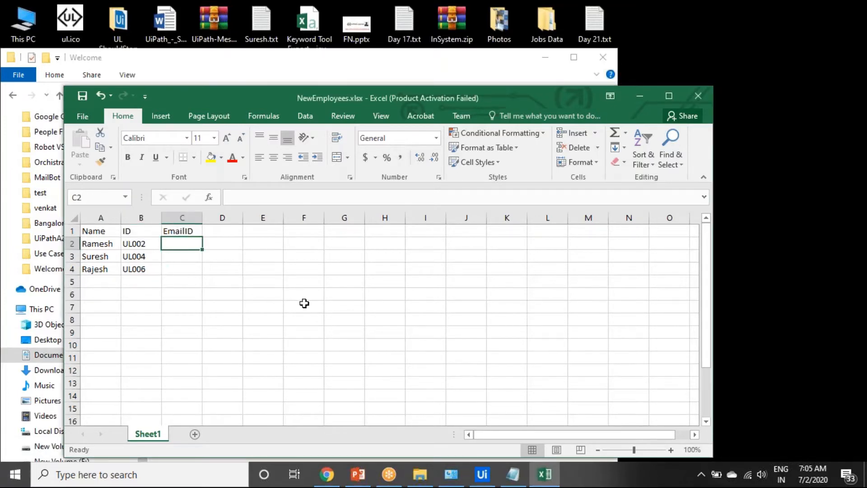
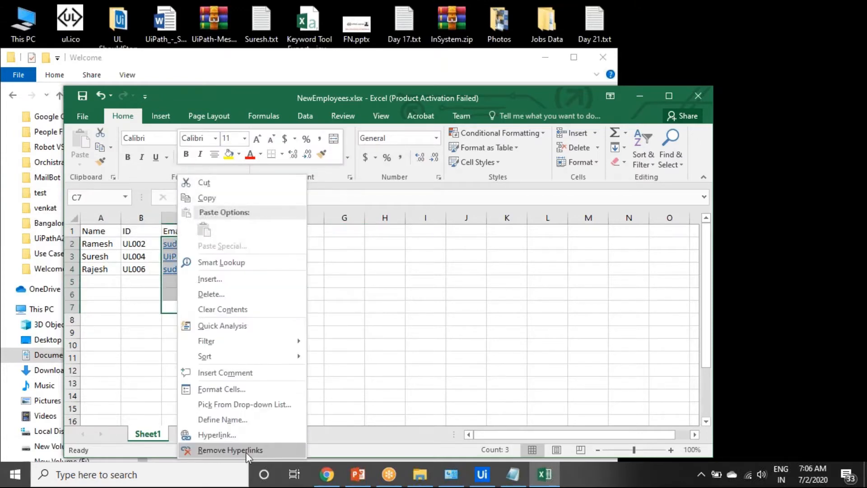
pyautogui.click(229, 450)
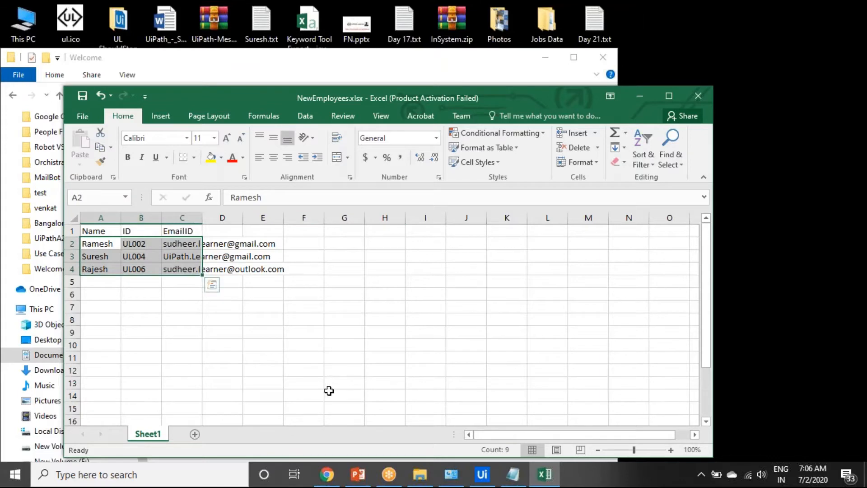
pyautogui.click(511, 475)
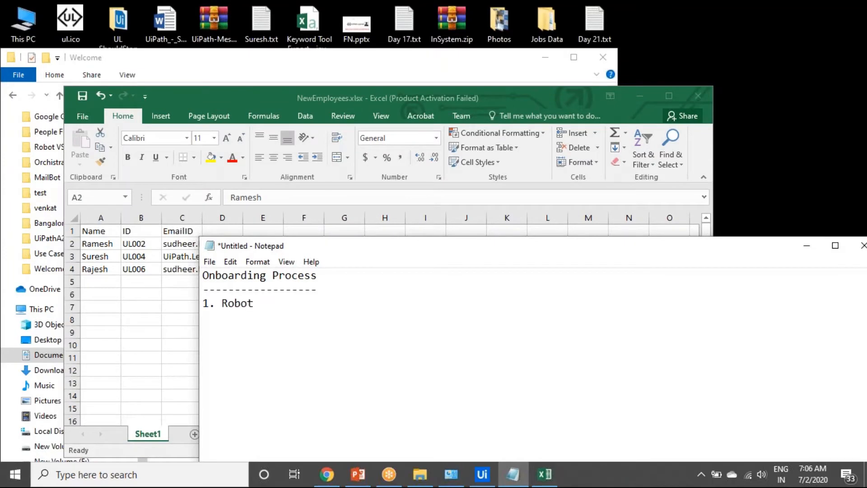
# Step: Note reading newEMployees.xlsx, then add '2. Loop each Employee' and an opening brace
pyautogui.write('has to read newEMployees.')
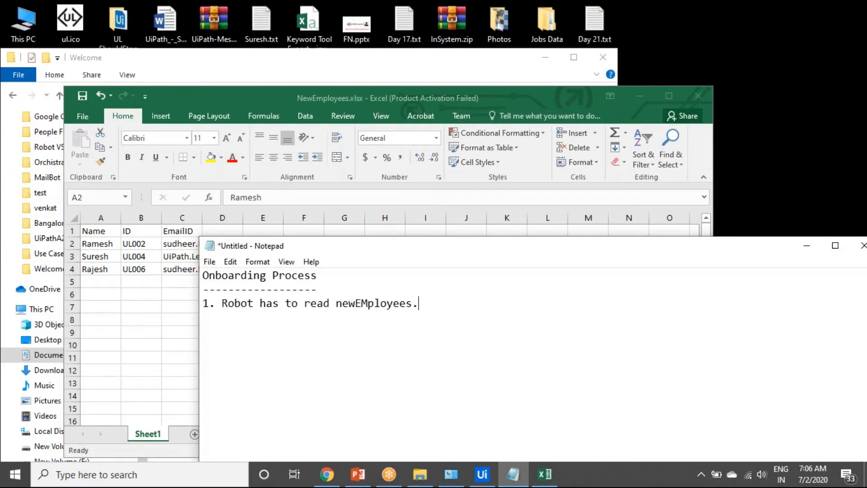
pyautogui.write('xlsx')
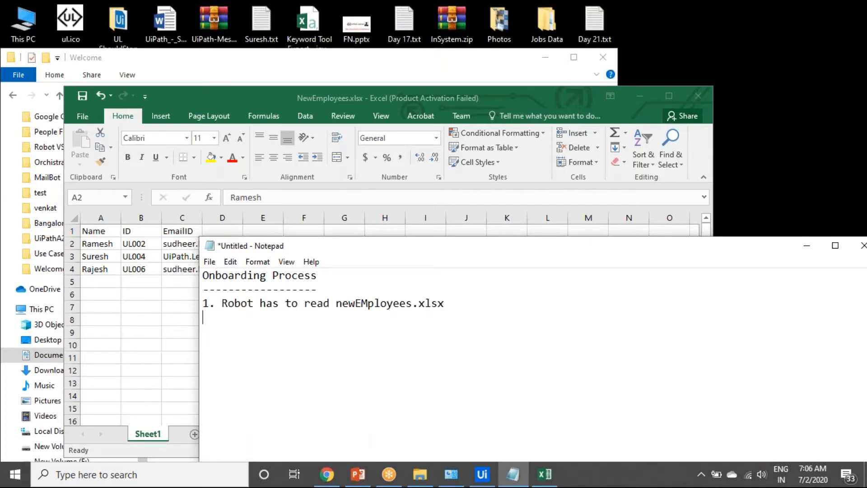
pyautogui.write('2. Loop each')
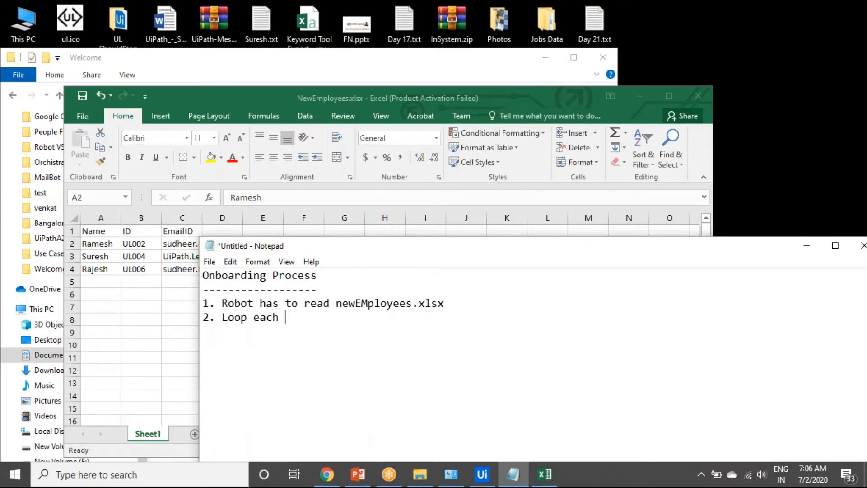
pyautogui.write('Employee')
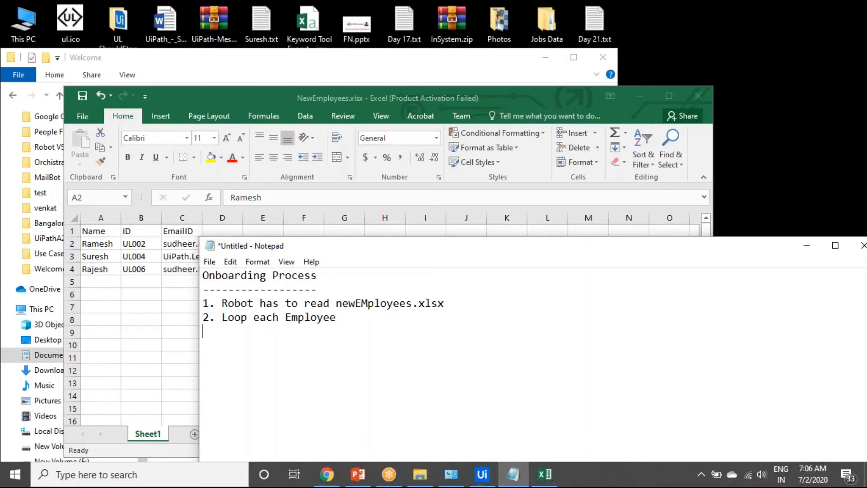
pyautogui.write('{')
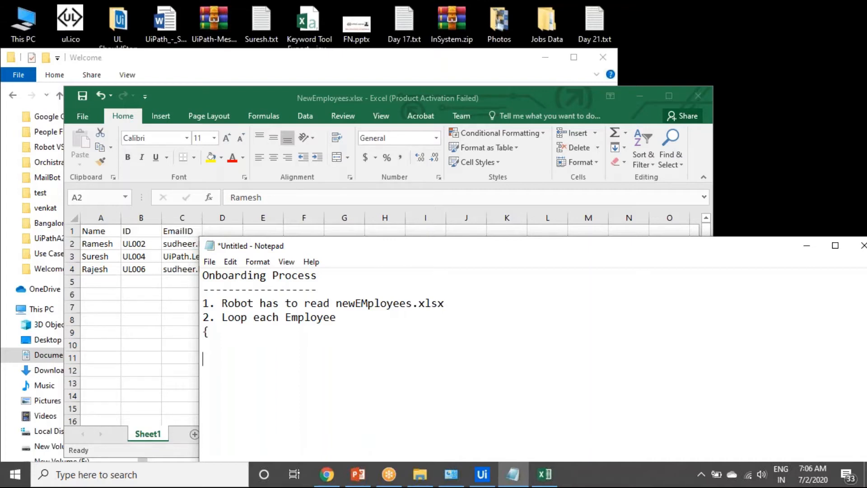
pyautogui.click(141, 244)
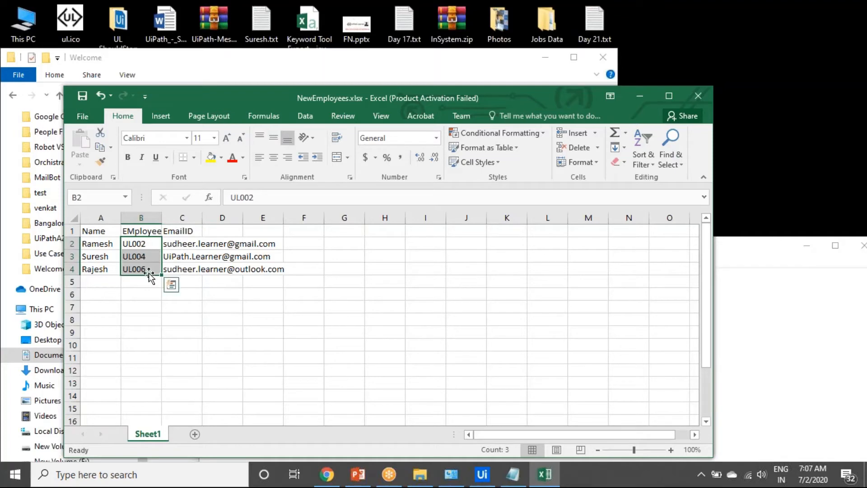
# Step: Compare Rajesh's and Ramesh's sheet rows with Rajesh's welcome document in the folder
pyautogui.click(101, 268)
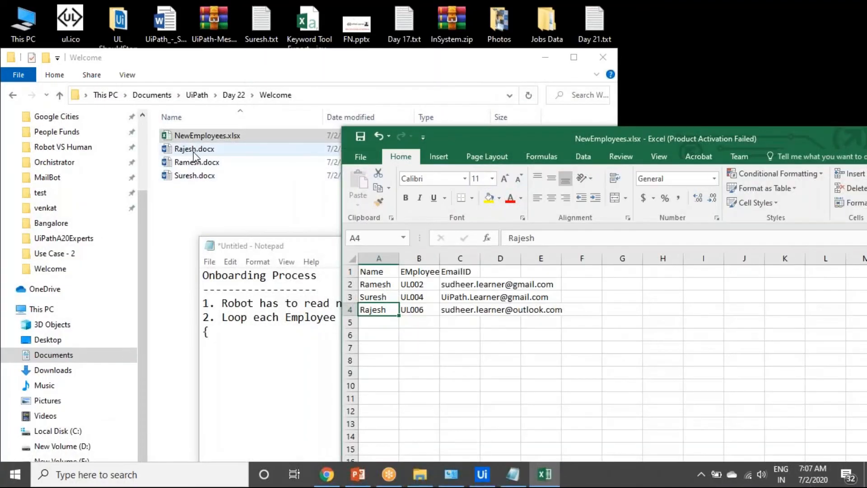
pyautogui.click(419, 330)
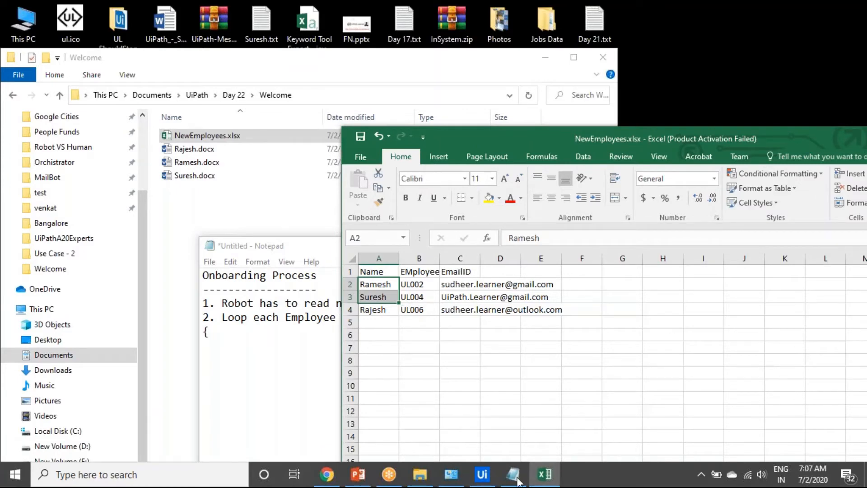
pyautogui.click(480, 475)
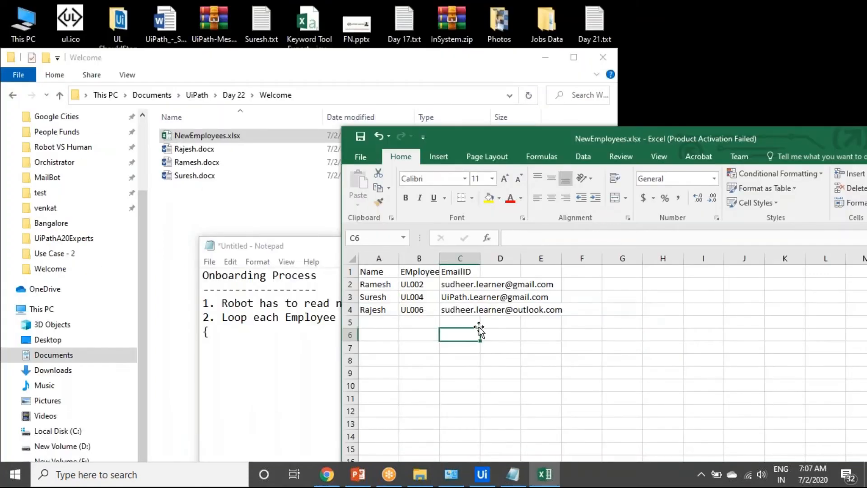
pyautogui.click(378, 283)
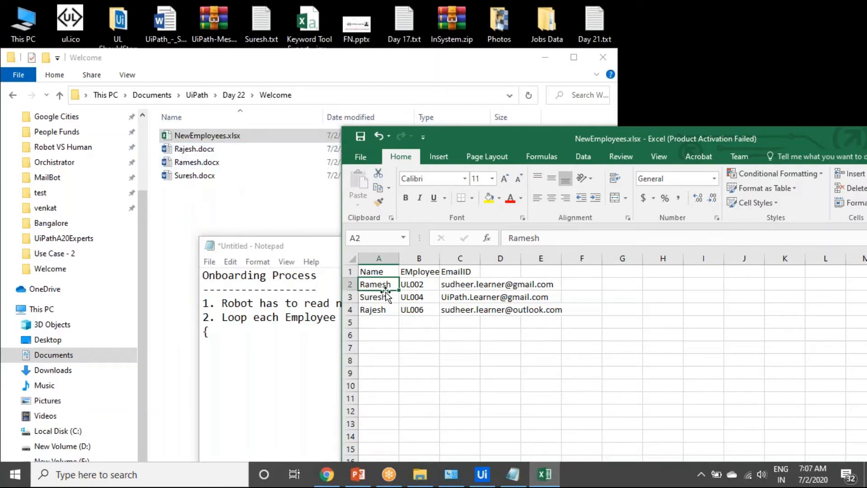
pyautogui.click(194, 148)
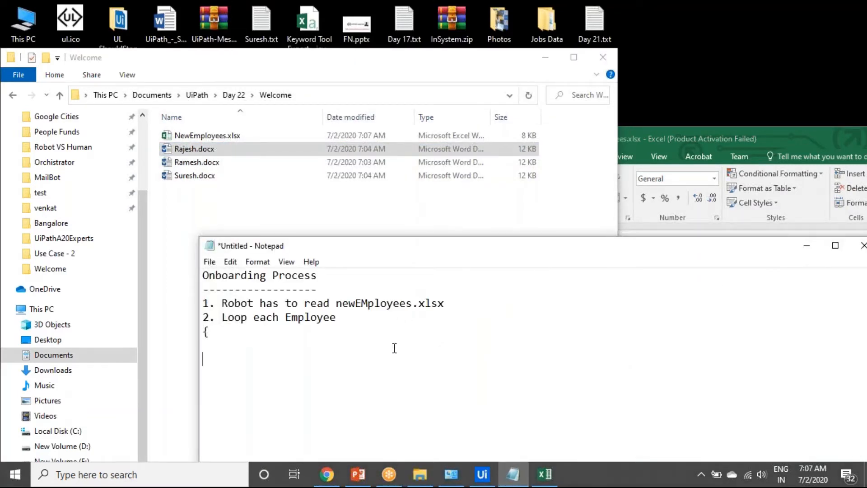
# Step: Type the Welcome\Rajesh.docx path, replacing Rajesh with +row("Name").tostring+
pyautogui.write('"C:\\Users\\user\\Documents\\UiPath\\Day 22\\Welcome\\Rajesh.docx"')
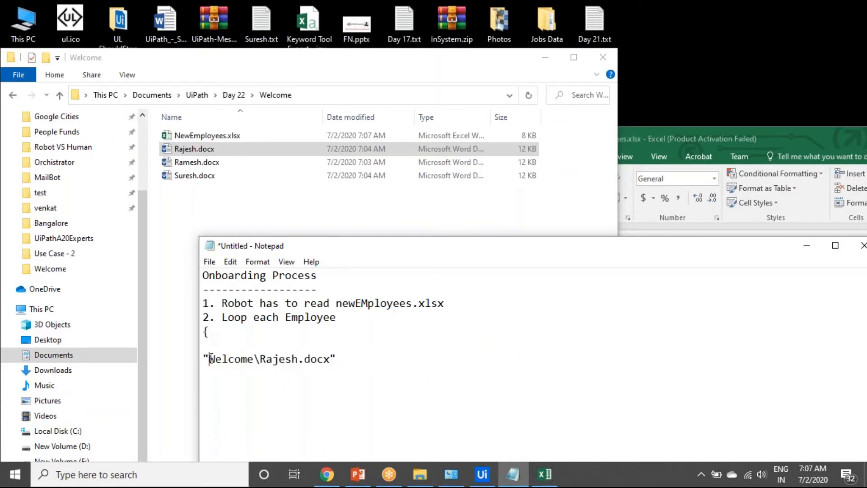
pyautogui.doubleClick(282, 358)
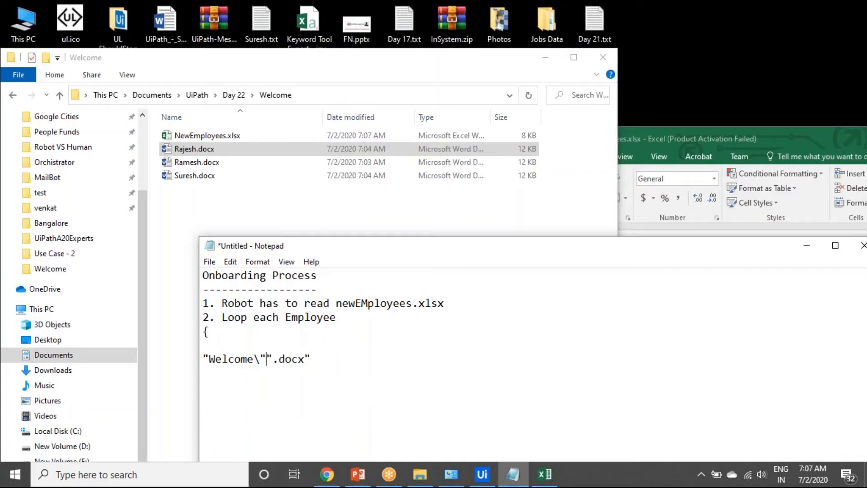
pyautogui.write('+row(+')
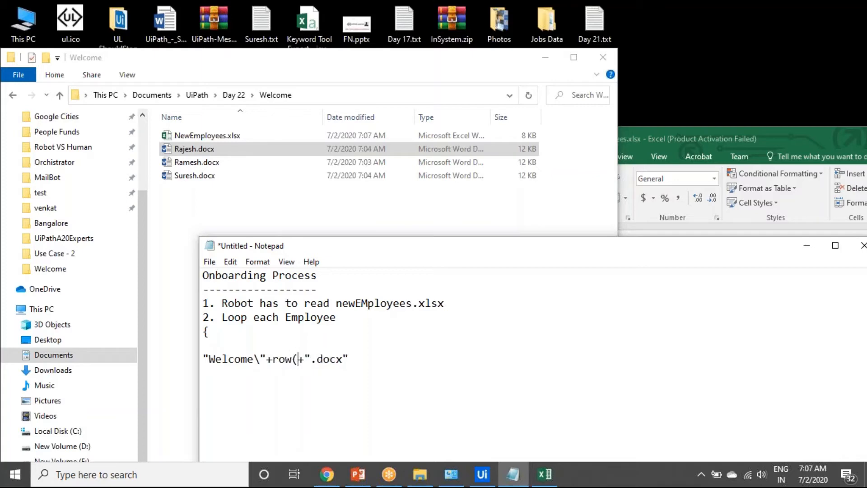
pyautogui.write('"").tos')
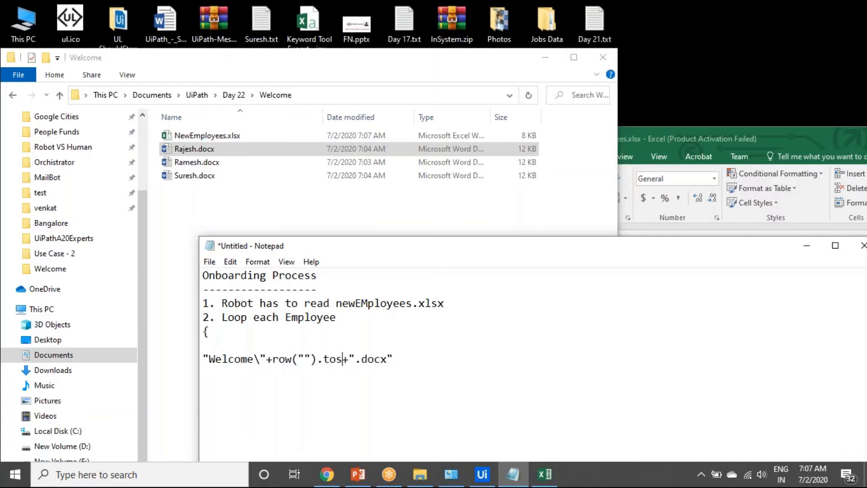
pyautogui.write('tring')
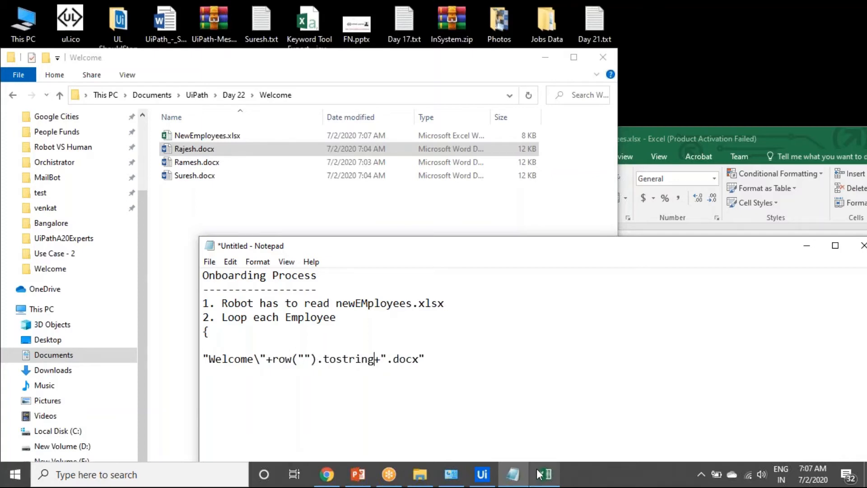
# Step: Check the Name column in the employee spreadsheet, then return to the outline
pyautogui.click(544, 475)
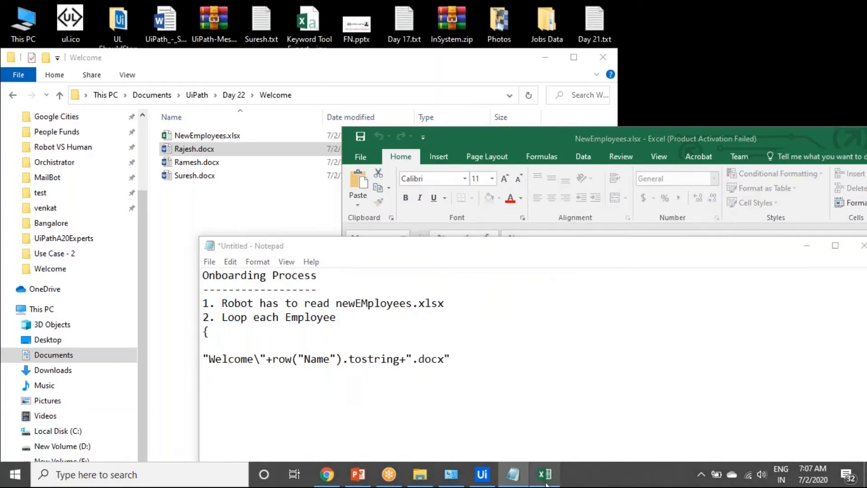
pyautogui.click(544, 474)
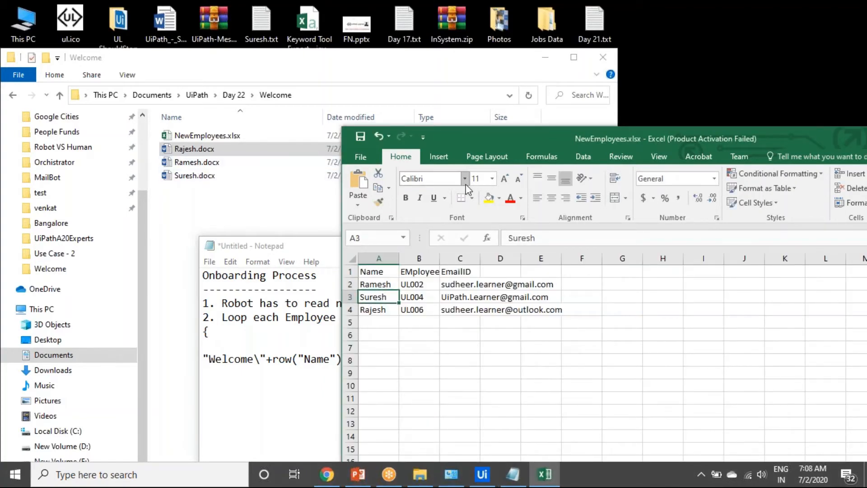
pyautogui.click(379, 309)
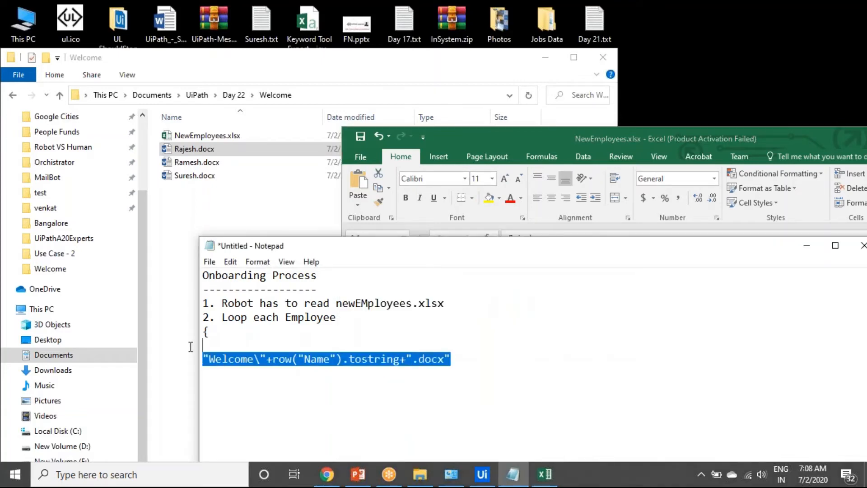
# Step: Write 'send a mail welcome to each employee' and the greeting 'Hi <EmployeeName>'
pyautogui.write('at')
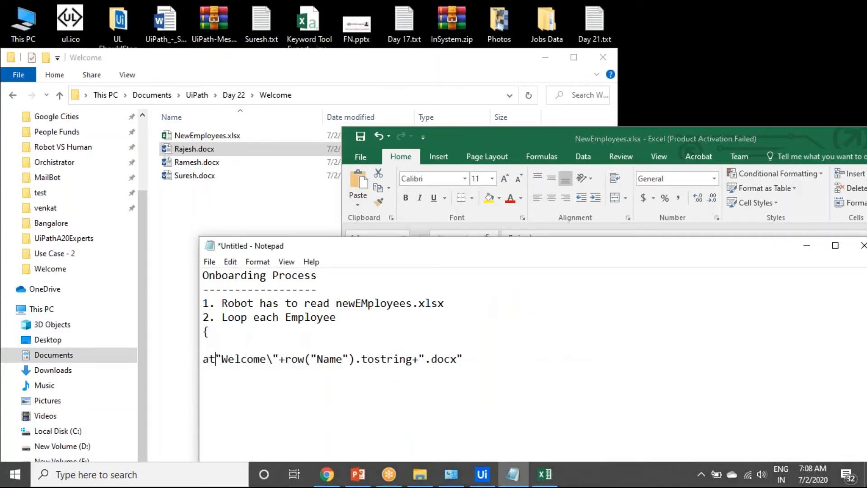
pyautogui.write('se')
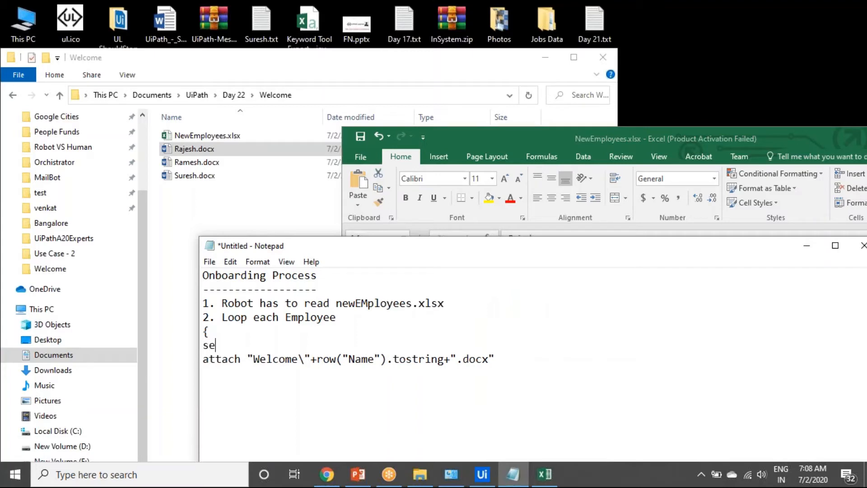
pyautogui.write('nd a mail')
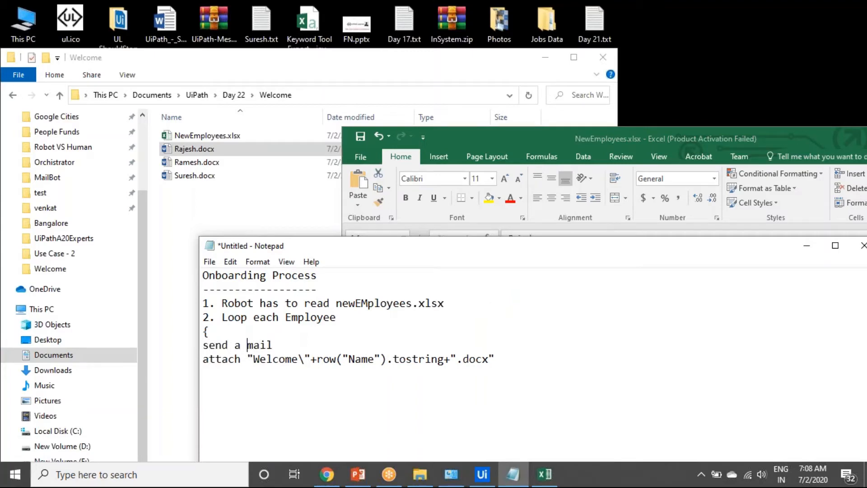
pyautogui.write('welcome')
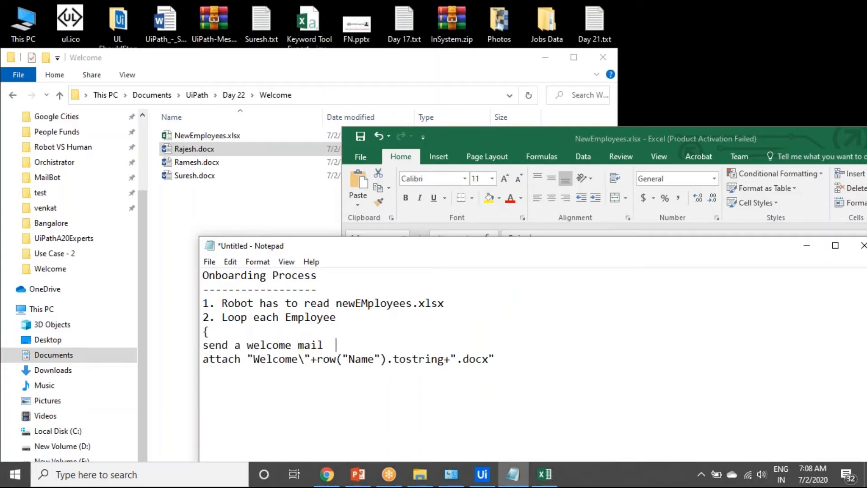
pyautogui.write('to each')
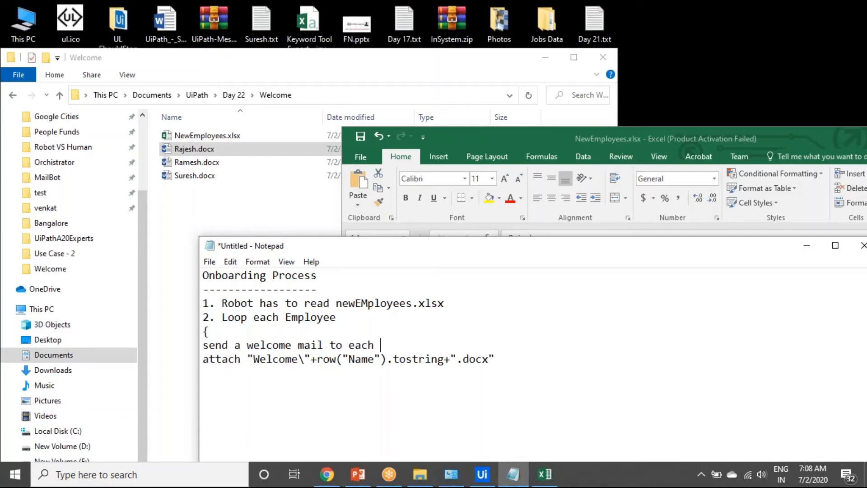
pyautogui.write('employee')
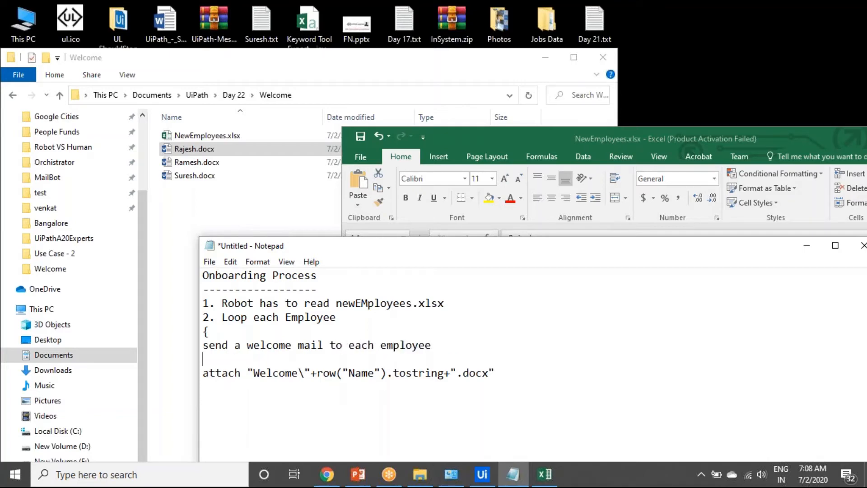
pyautogui.write('Hi')
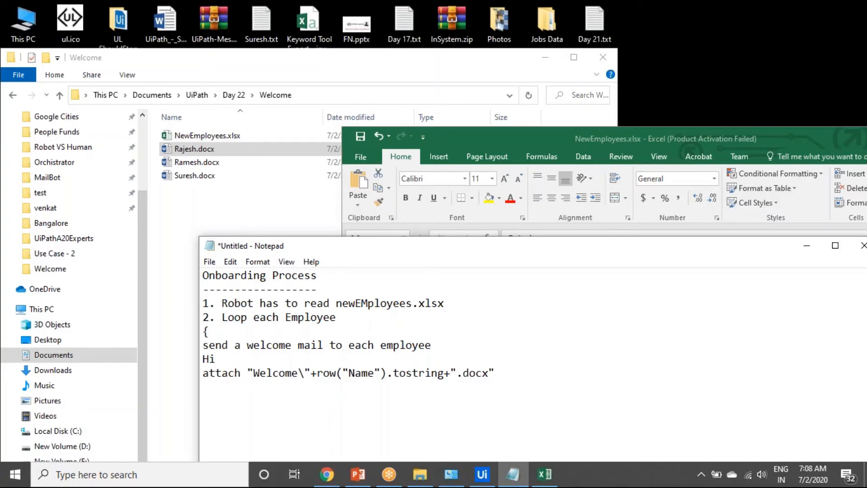
pyautogui.write('<Empl')
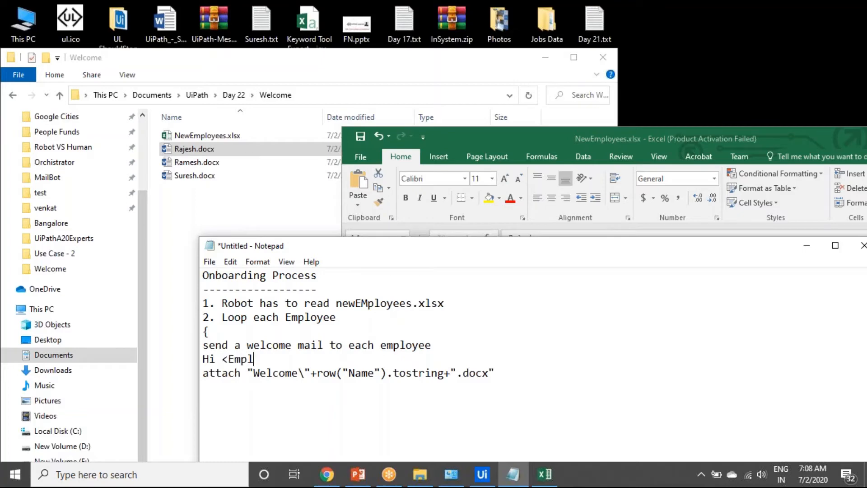
pyautogui.write('oyeeName>')
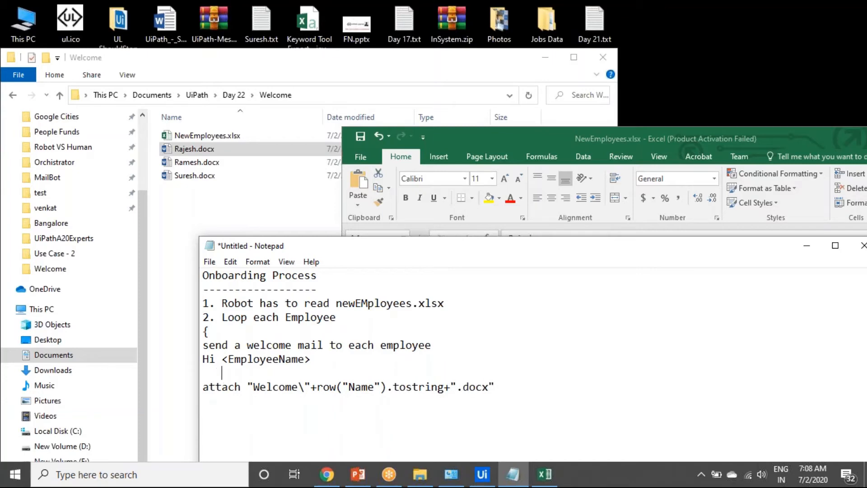
# Step: Add the welcome message ending 'Here is your new EMployee id'
pyautogui.write('Welcome to out Or')
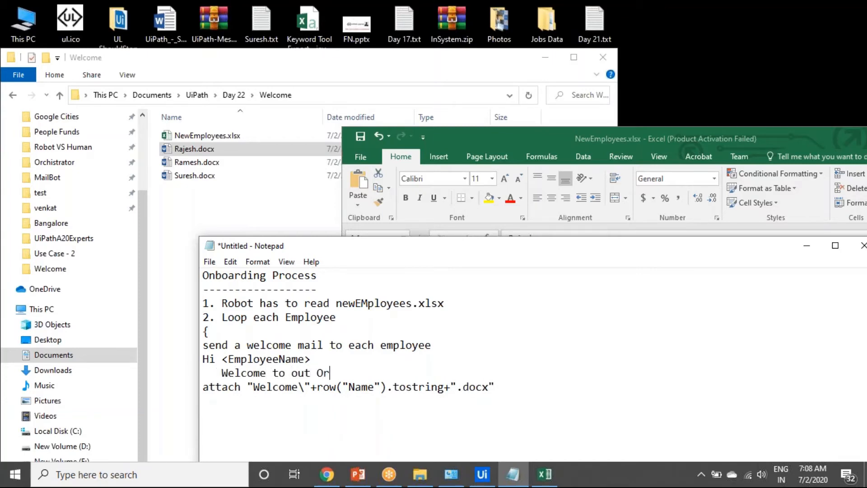
pyautogui.write('g,')
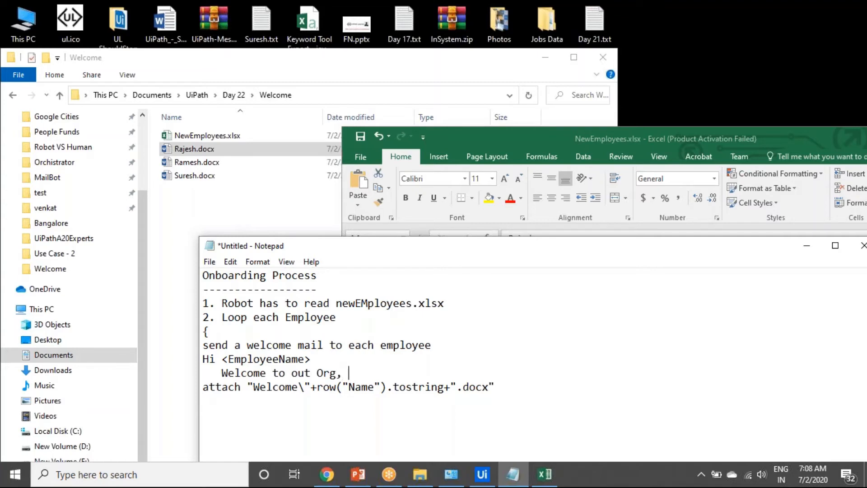
pyautogui.write('Here is')
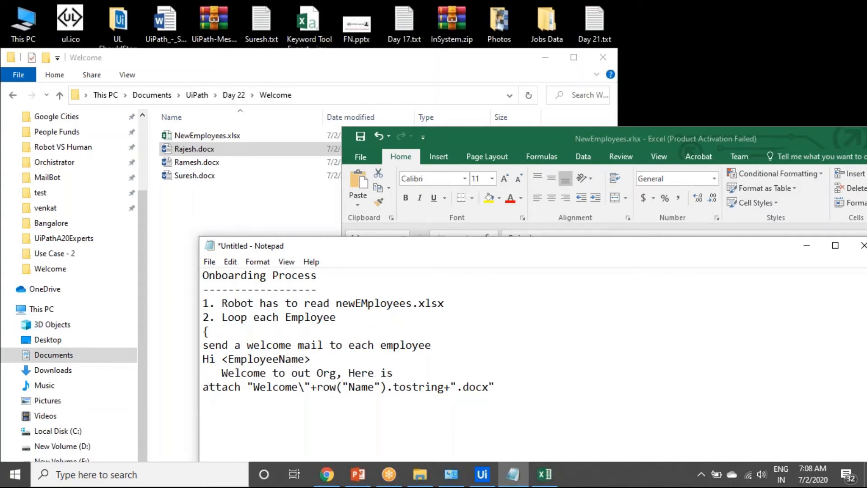
pyautogui.write('your new')
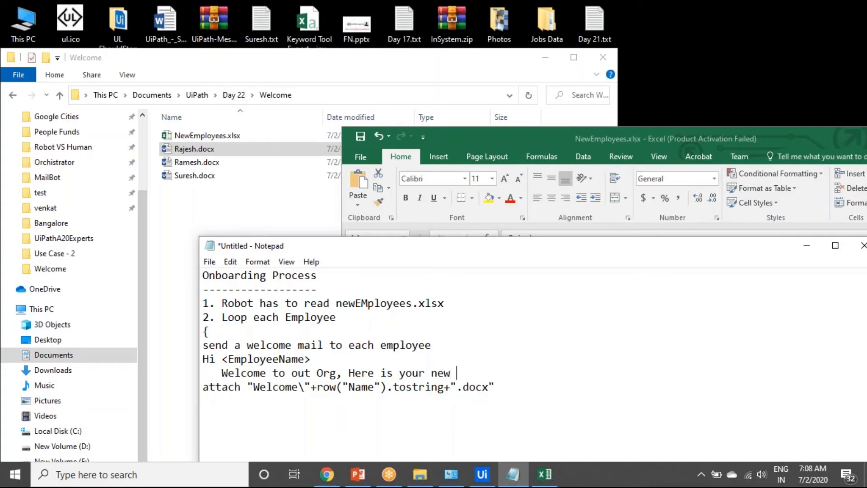
pyautogui.write('EMployee id')
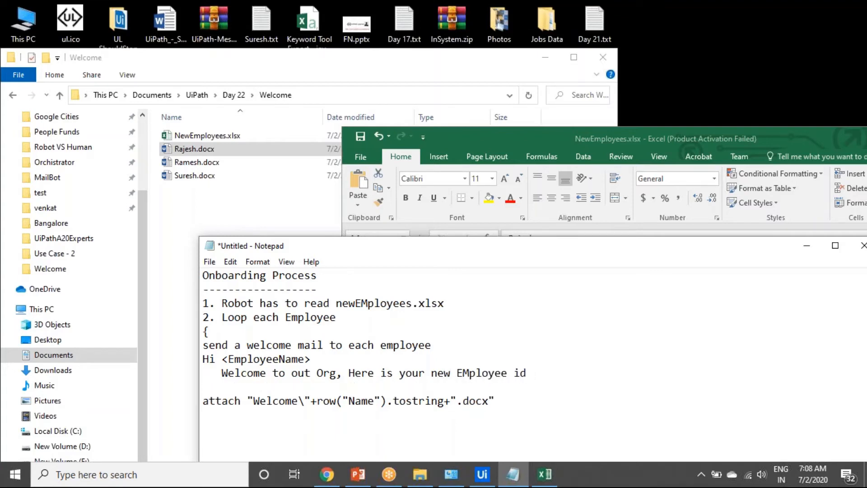
# Step: Add 'EmployeeName: <EmployeeName>' and 'EmployeeID:<EmployeeID>' placeholder lines
pyautogui.write('EmployeeName:')
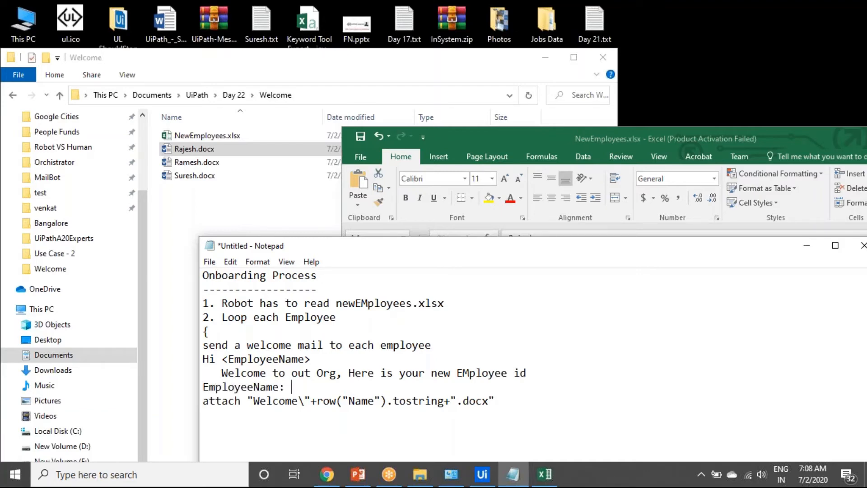
pyautogui.write('<Empl')
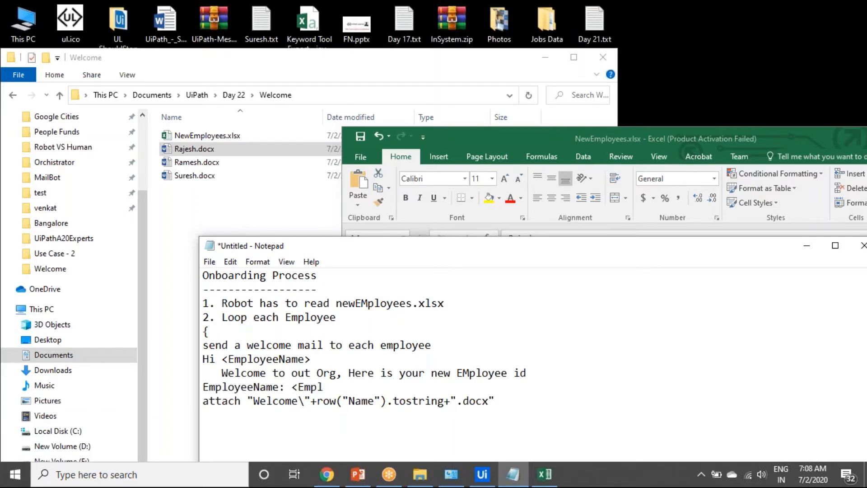
pyautogui.write('oyeeN')
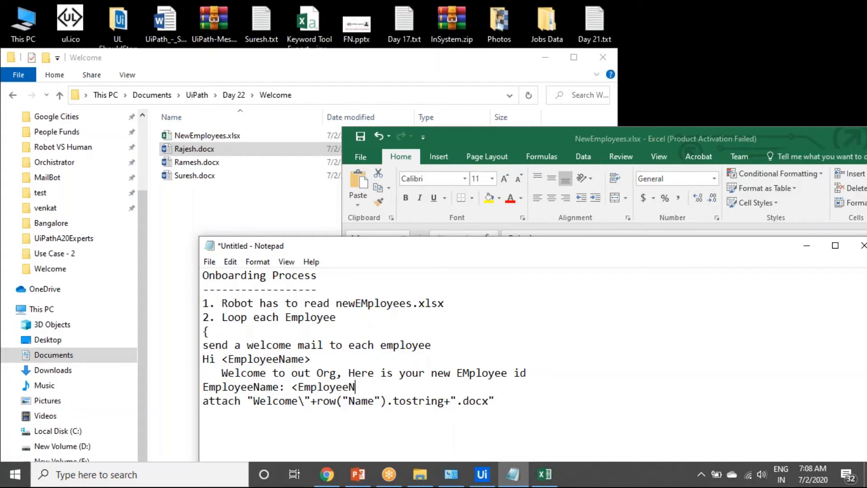
pyautogui.write('ame>')
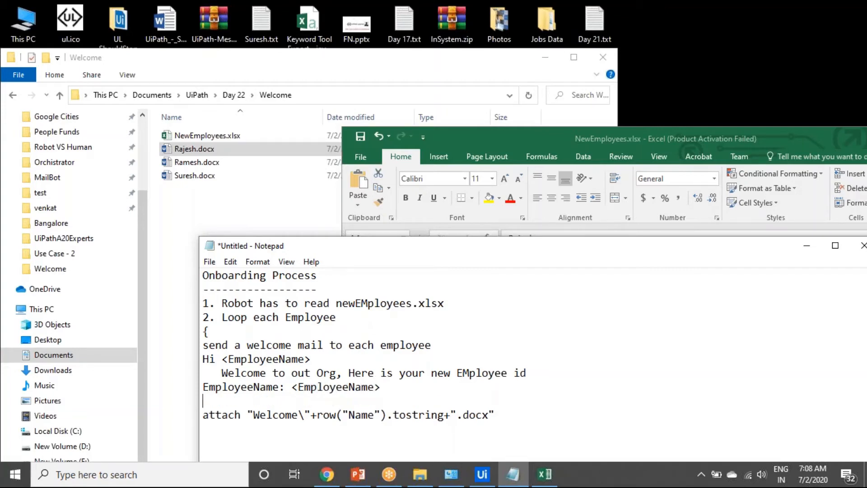
pyautogui.write('EmployeeID')
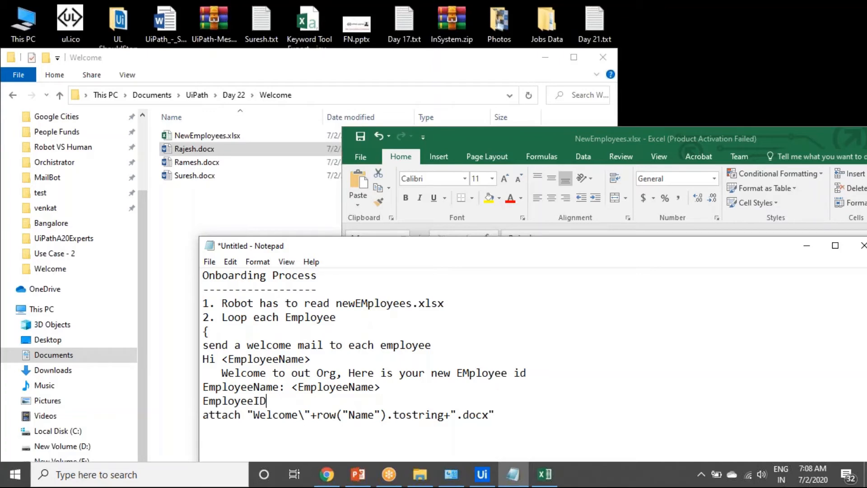
pyautogui.write(':<Em')
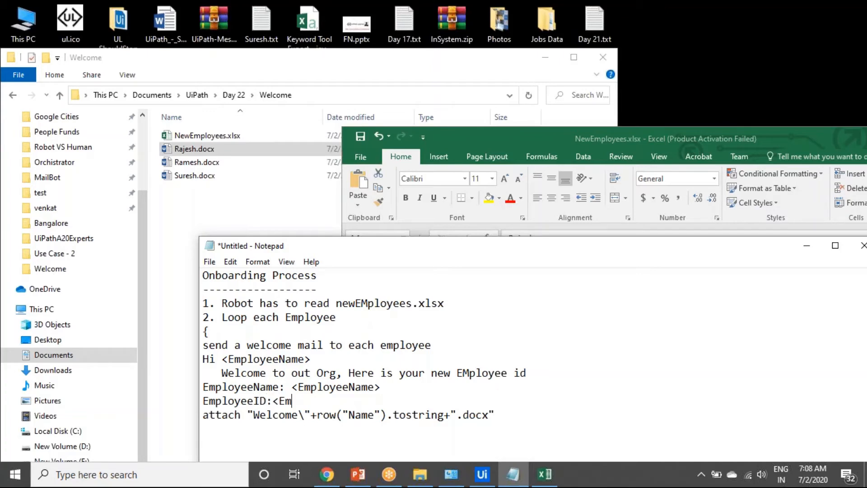
pyautogui.write('ployeeID>')
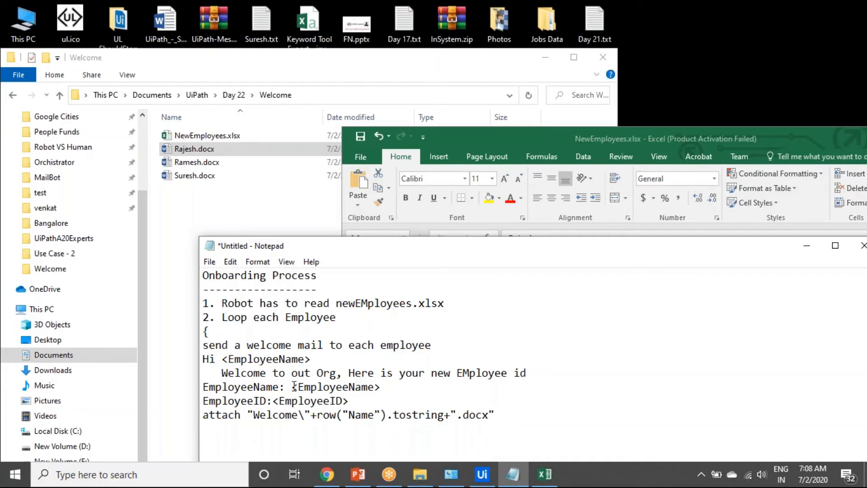
# Step: Highlight the placeholders, then add the 'Thanks, OnBoarding Robot' sign-off
pyautogui.doubleClick(334, 386)
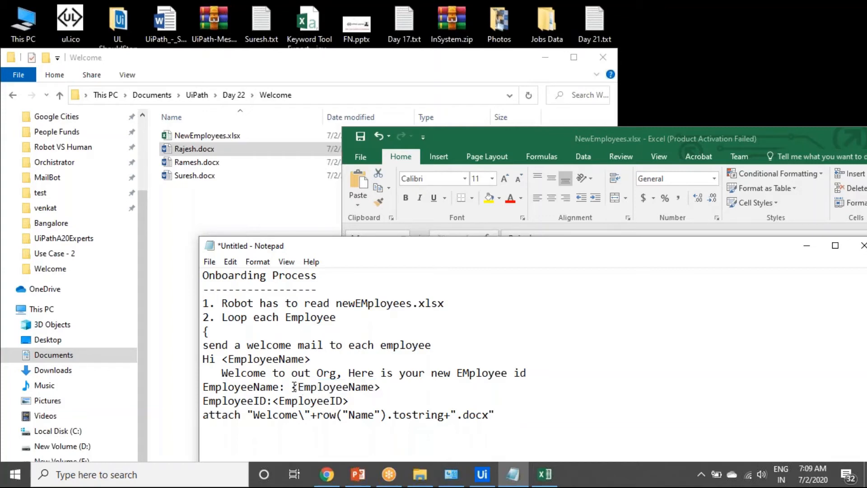
pyautogui.doubleClick(310, 400)
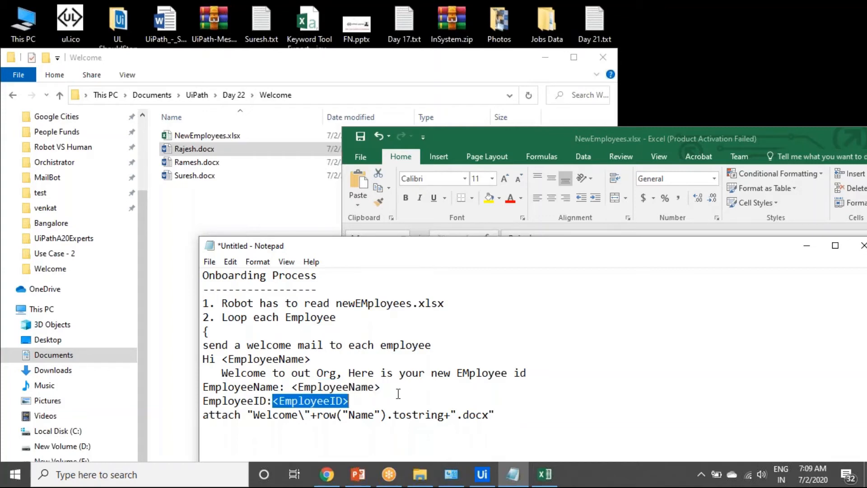
pyautogui.doubleClick(268, 359)
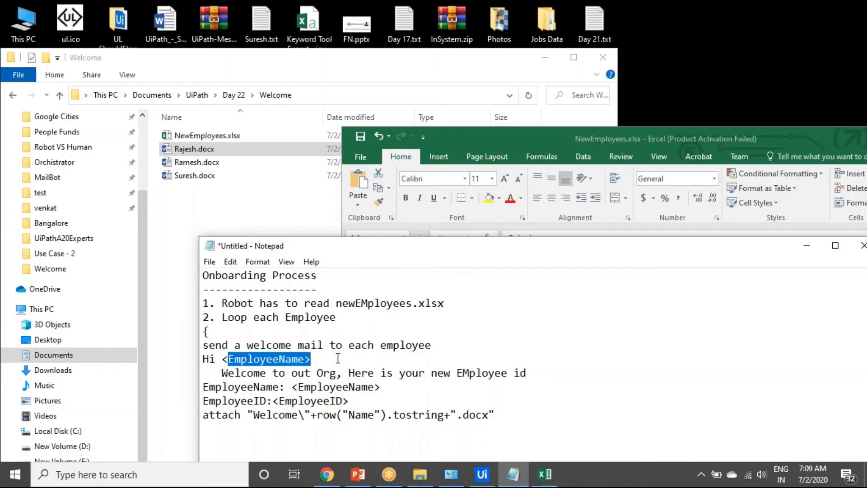
pyautogui.write('Thansk')
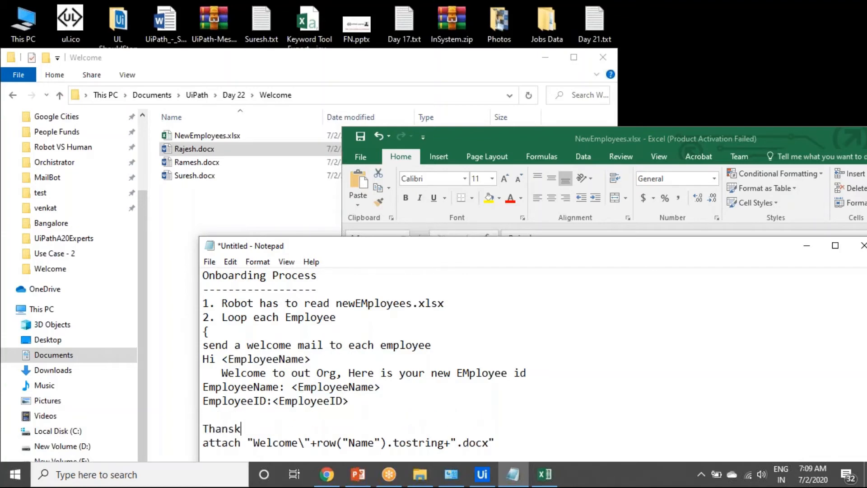
pyautogui.press('BackSpace')
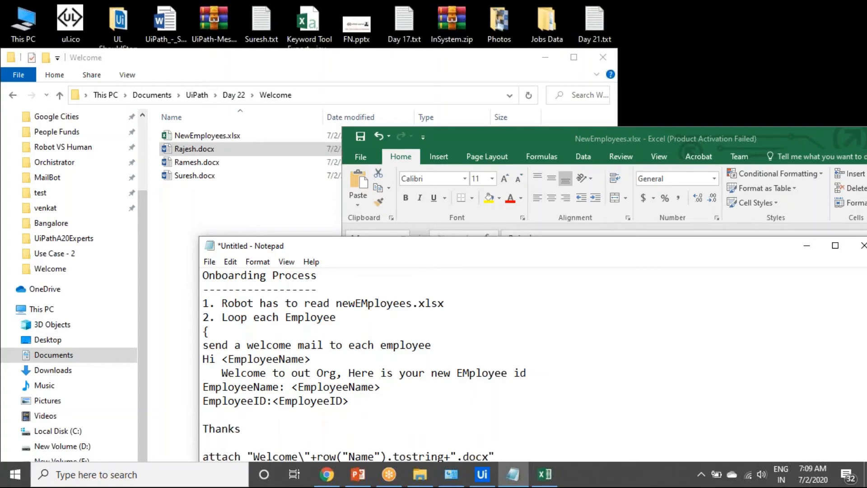
pyautogui.write('U')
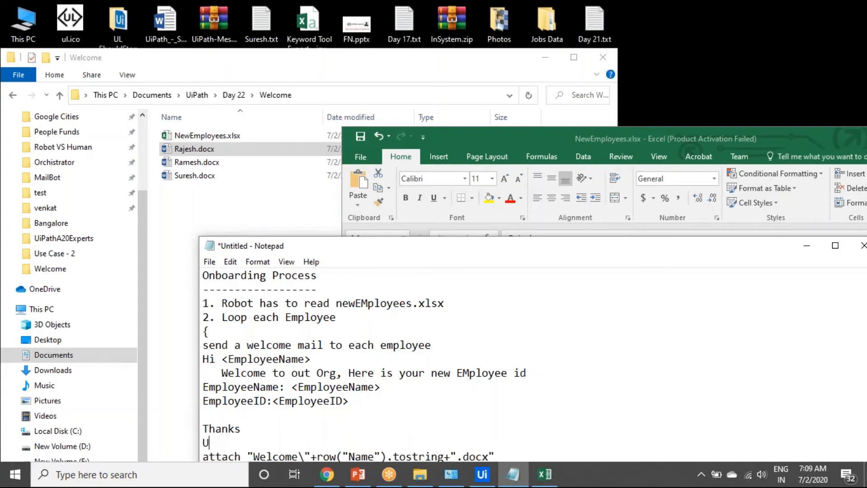
pyautogui.write('Bo')
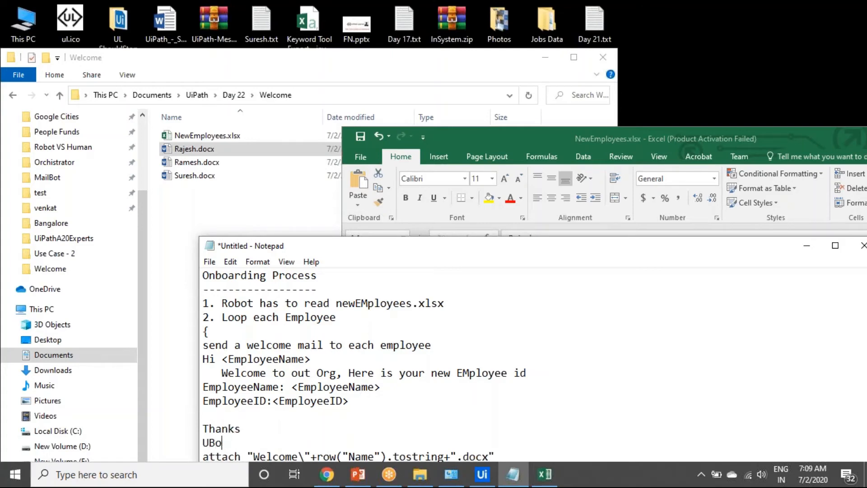
pyautogui.write('Robot')
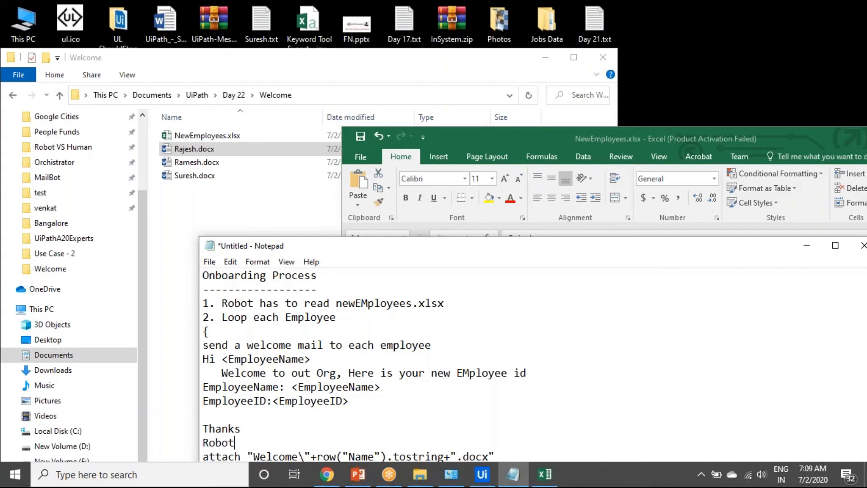
pyautogui.write('Ob')
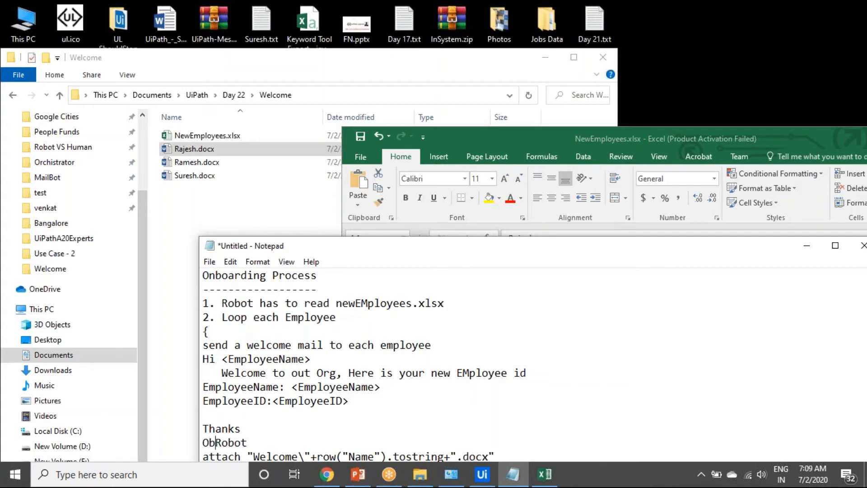
pyautogui.write('nBoarding')
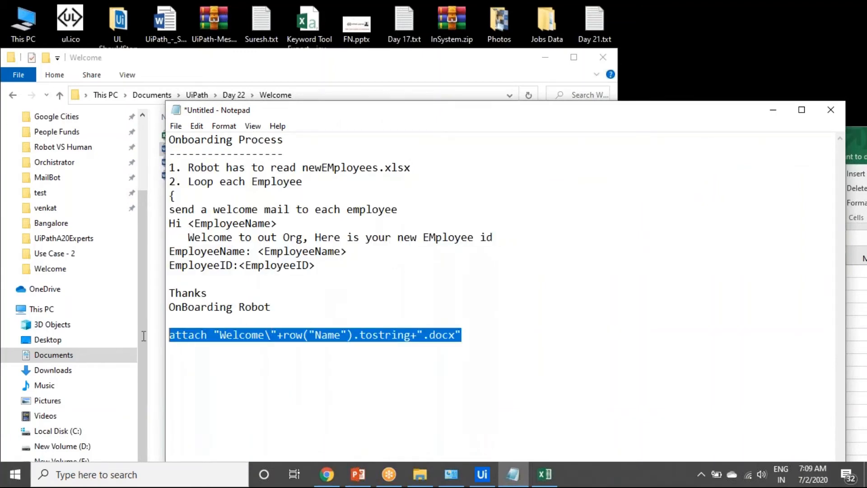
# Step: Insert 'Please FInd Attached Welcome Document' and a closing brace after the attach line
pyautogui.click(304, 251)
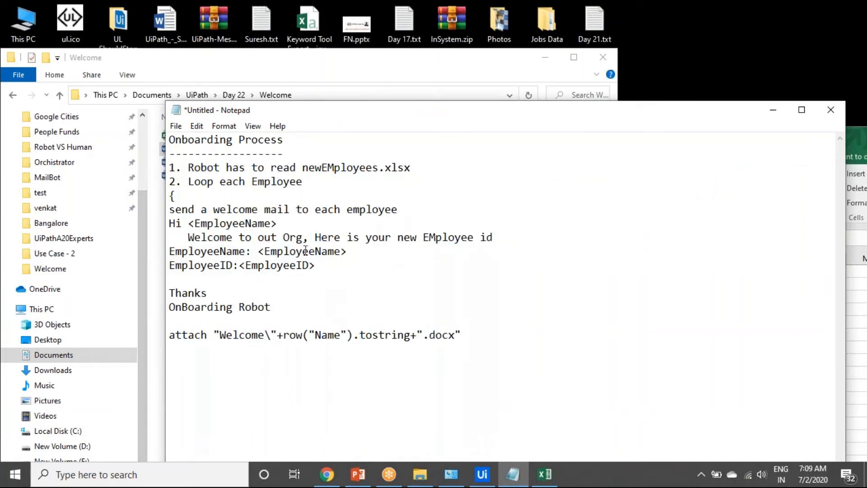
pyautogui.write('Please')
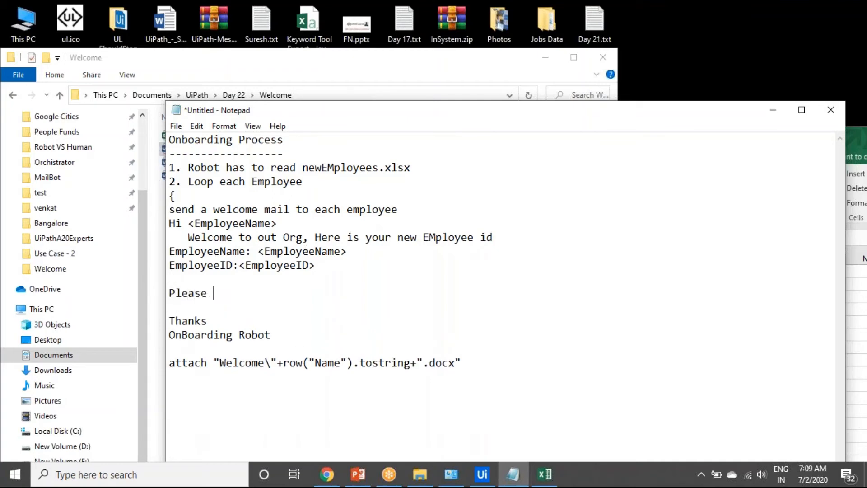
pyautogui.write('FInd Attached W')
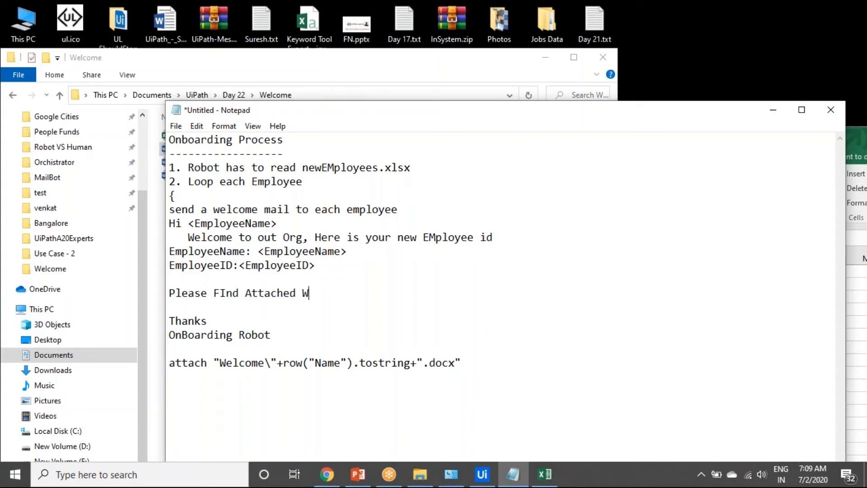
pyautogui.write('elcome D')
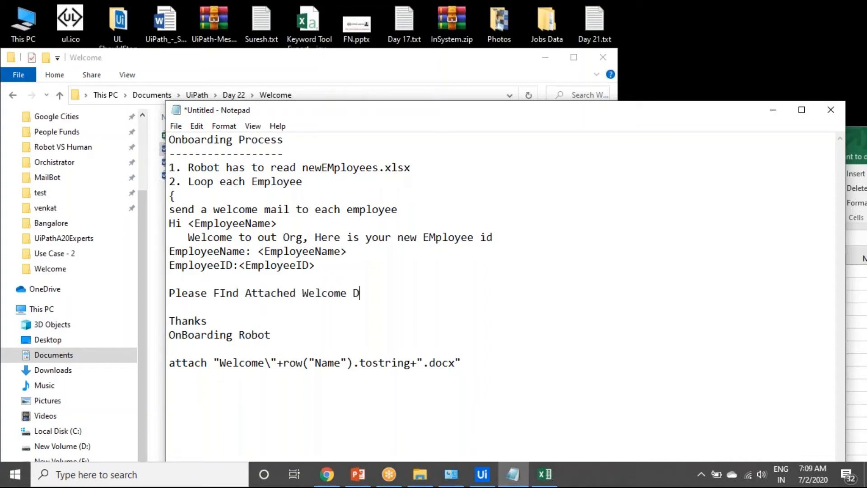
pyautogui.write('ocument')
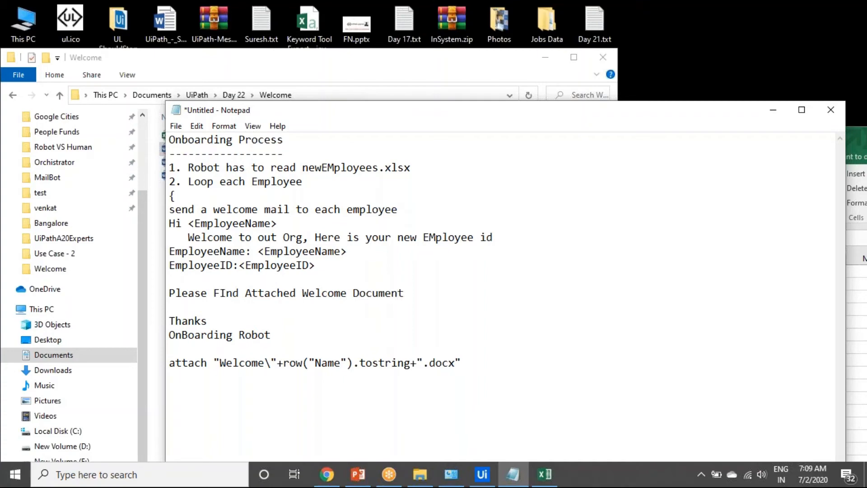
pyautogui.moveTo(240, 358)
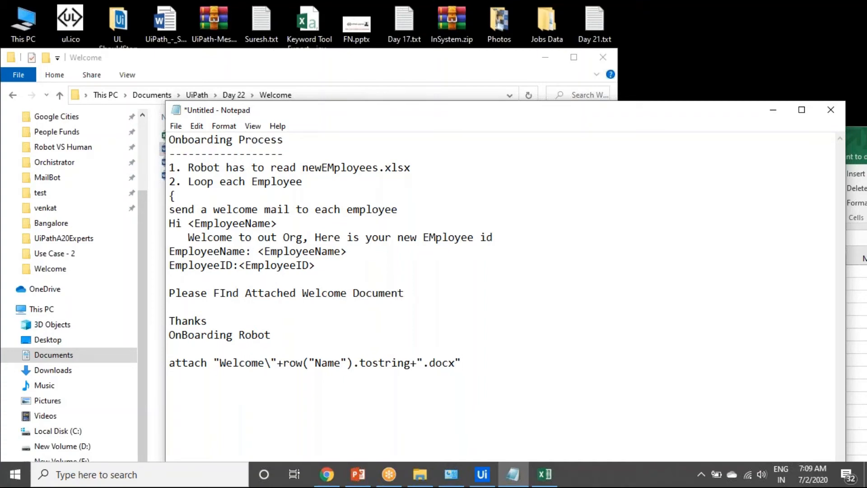
pyautogui.write('}')
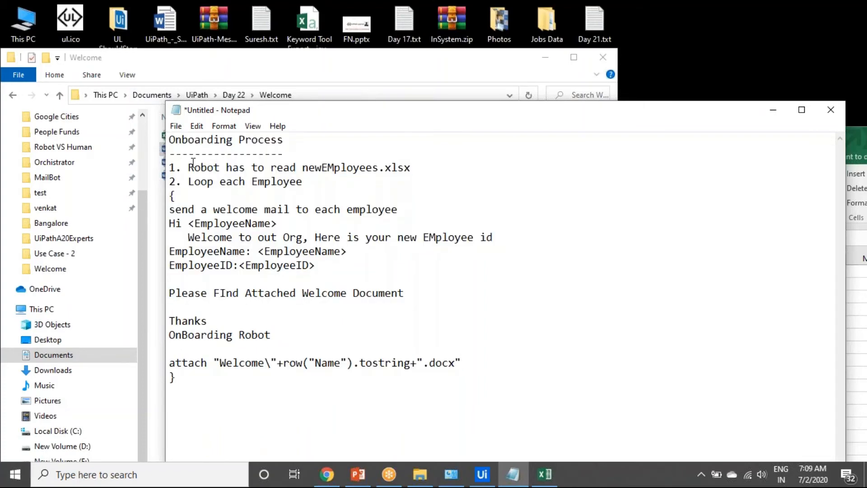
pyautogui.click(544, 475)
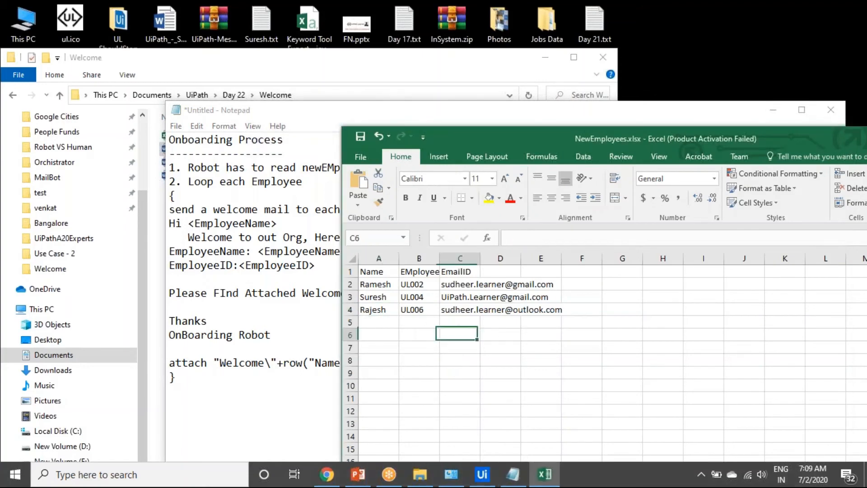
pyautogui.click(459, 284)
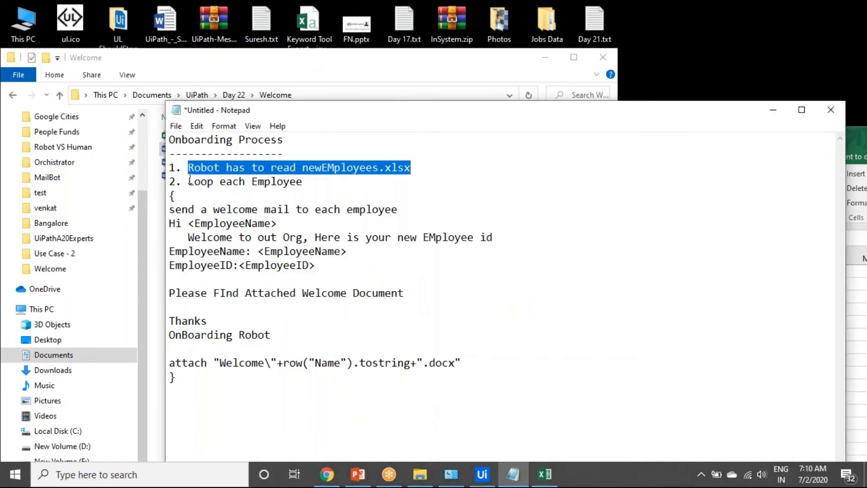
# Step: Label the outline steps '(For each Row)' and '(Read Range)'
pyautogui.write('(')
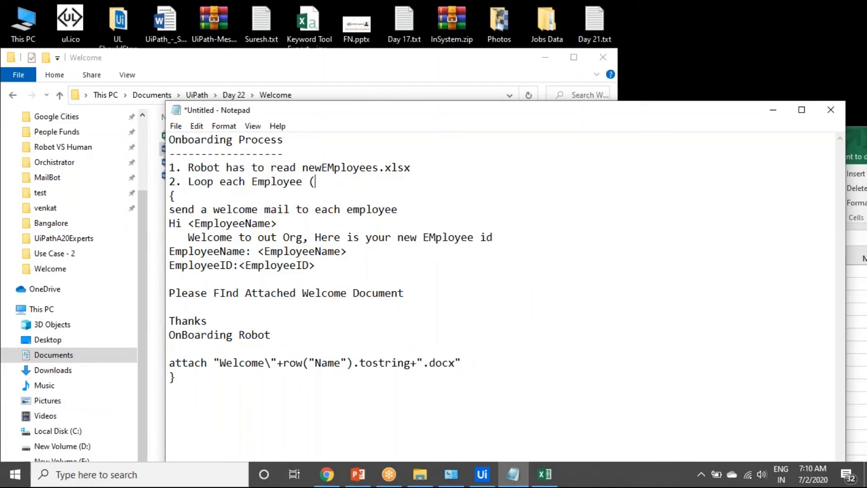
pyautogui.write('For each Row')
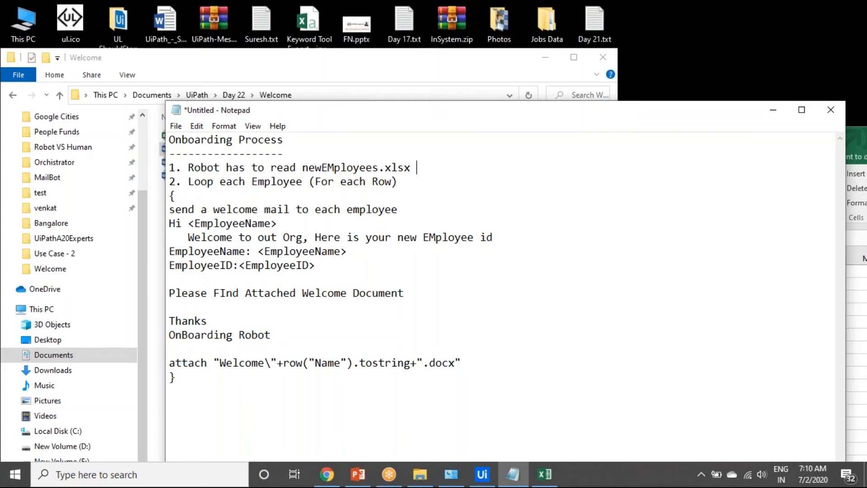
pyautogui.write('(Read Range')
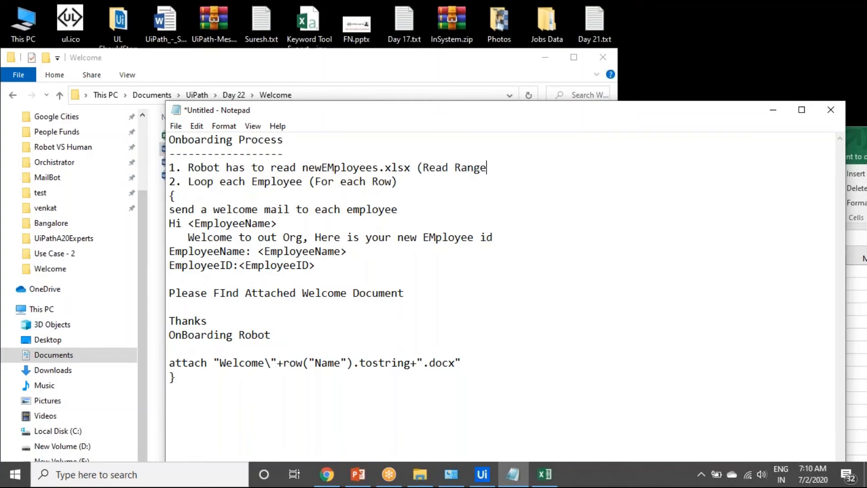
pyautogui.write(')')
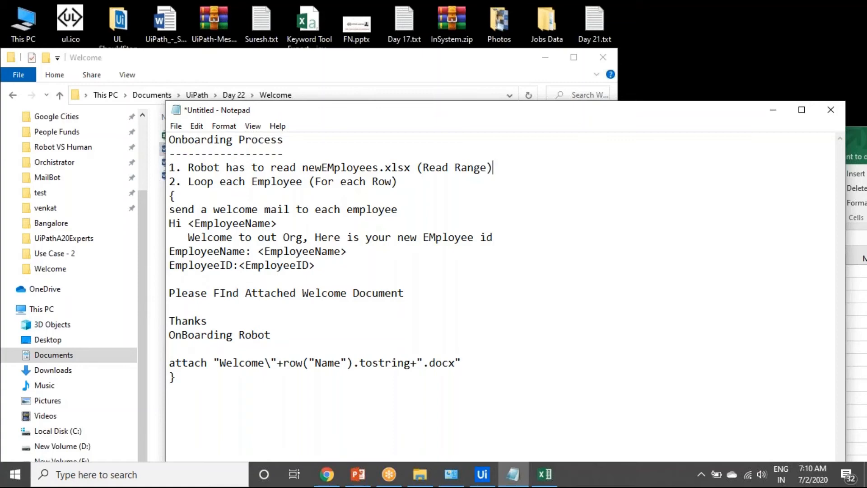
pyautogui.moveTo(402, 187)
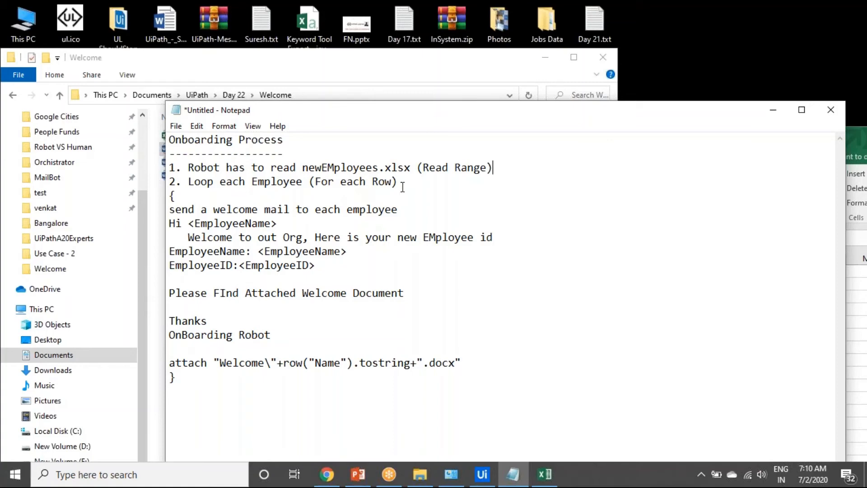
# Step: Highlight '(For each Row)', 'row' and 'Name' in the outline while explaining
pyautogui.moveTo(309, 181); pyautogui.dragTo(398, 182)
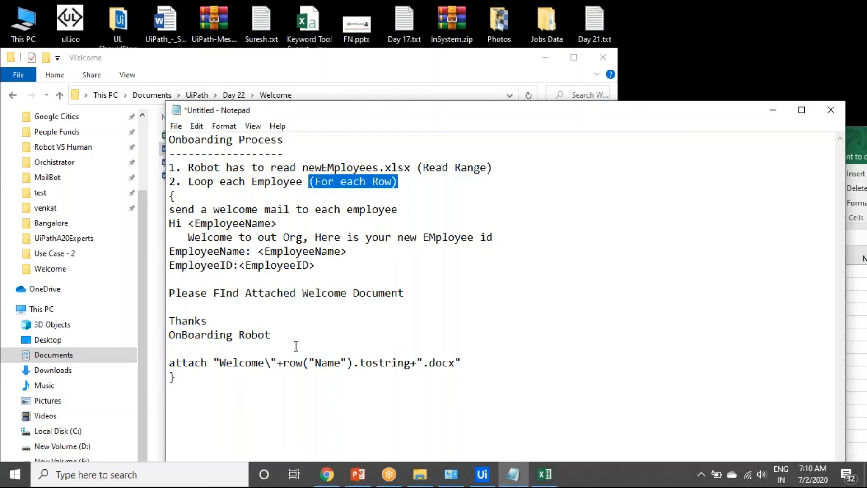
pyautogui.doubleClick(293, 362)
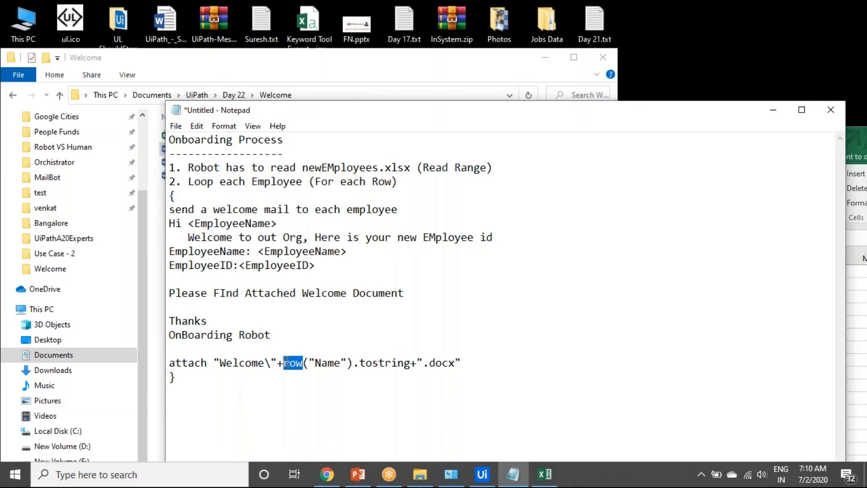
pyautogui.doubleClick(327, 362)
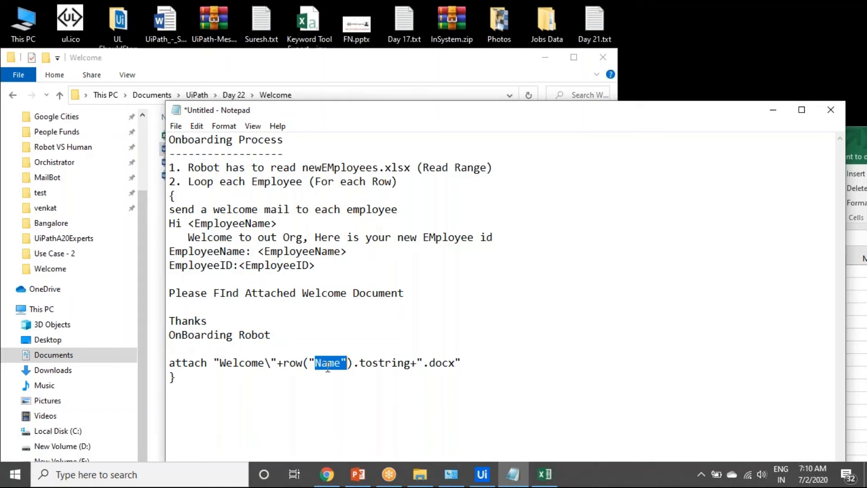
pyautogui.moveTo(417, 214)
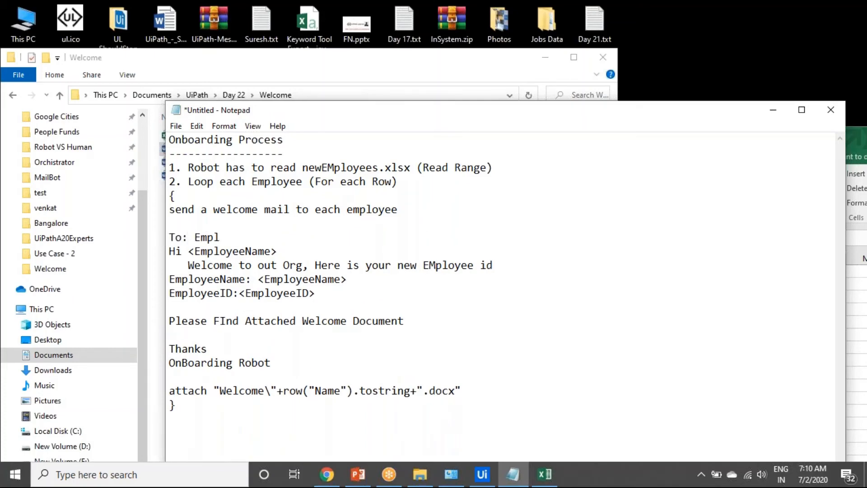
# Step: Type 'To: <EmailID>' and highlight the EmailID and EmployeeName placeholders
pyautogui.click(543, 475)
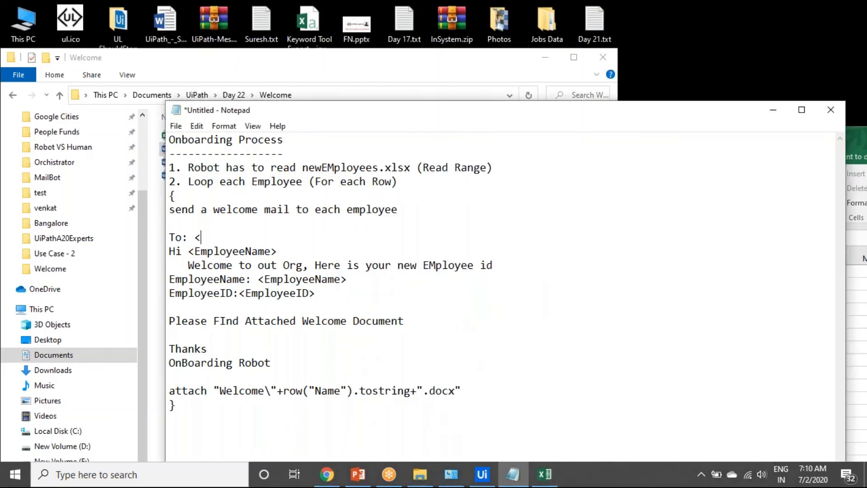
pyautogui.write('EmailID>')
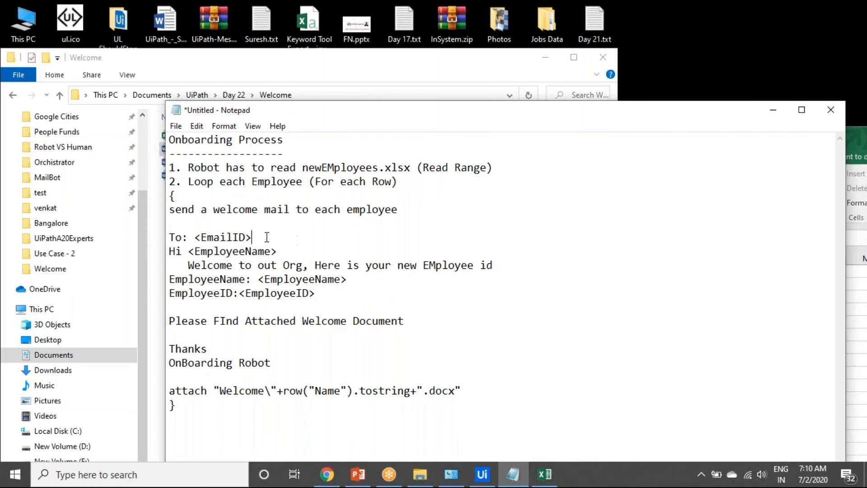
pyautogui.doubleClick(220, 237)
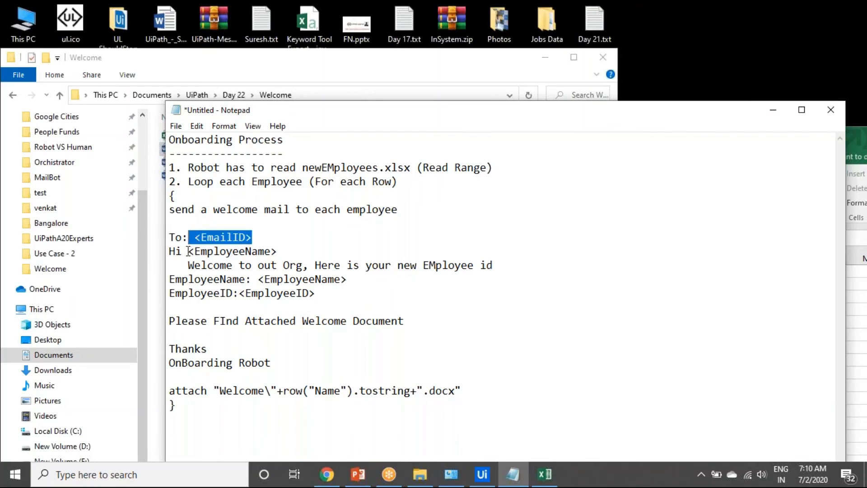
pyautogui.click(261, 279)
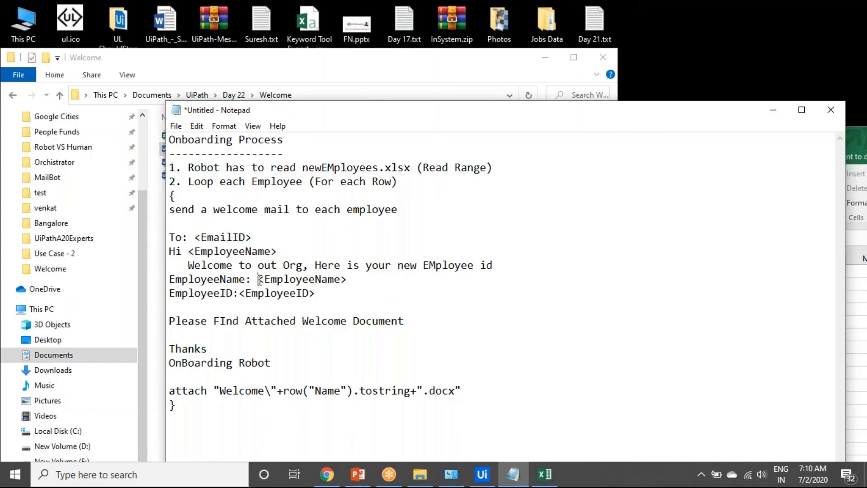
pyautogui.doubleClick(277, 293)
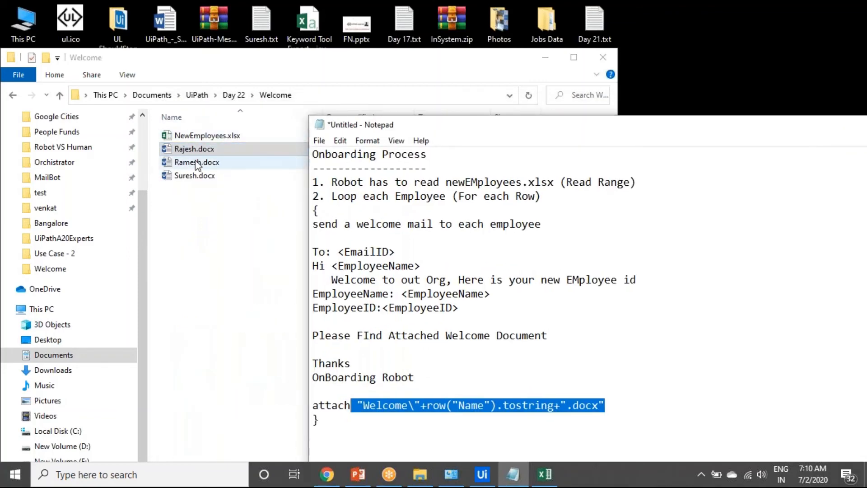
# Step: Bring the Welcome folder forward and reopen the NewEmployees spreadsheet
pyautogui.click(195, 175)
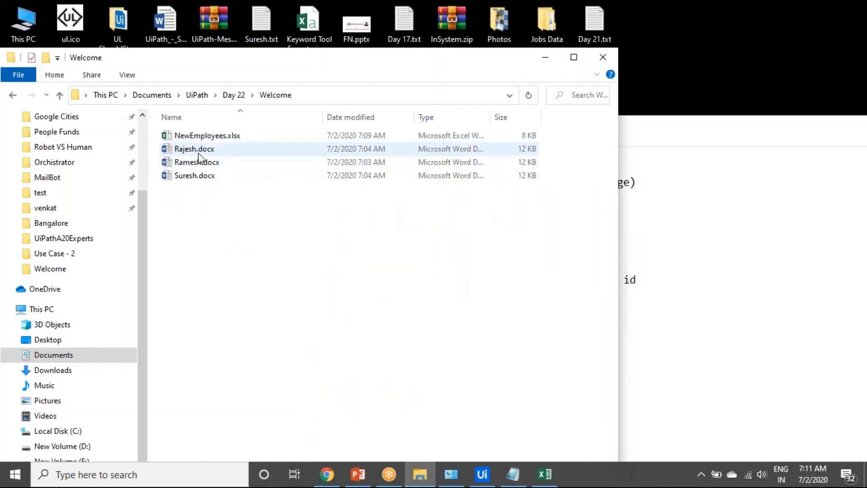
pyautogui.click(207, 136)
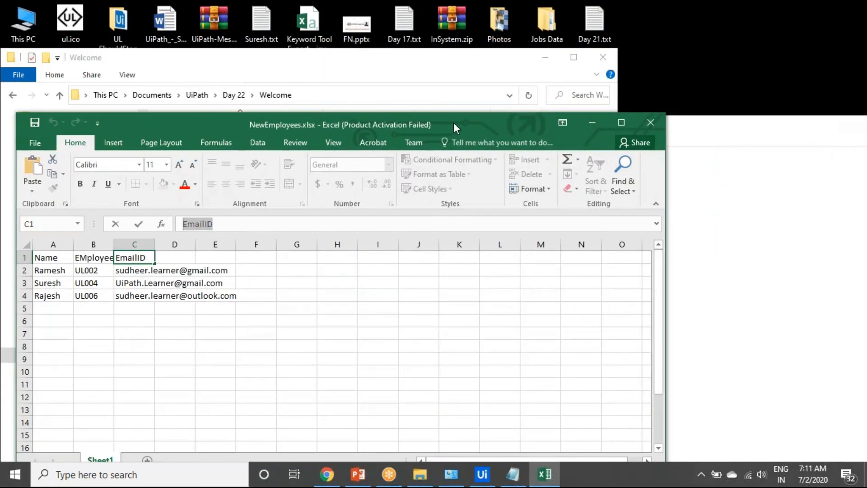
# Step: Close NewEmployees.xlsx, saving the changes
pyautogui.click(651, 123)
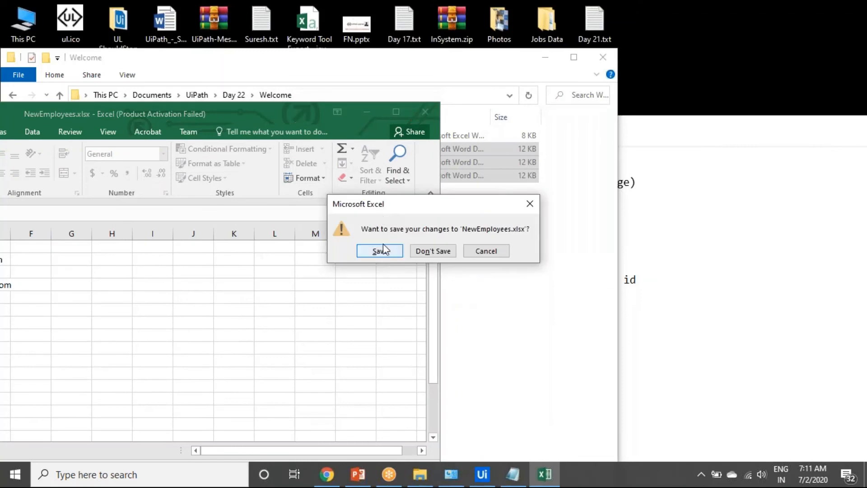
pyautogui.click(379, 251)
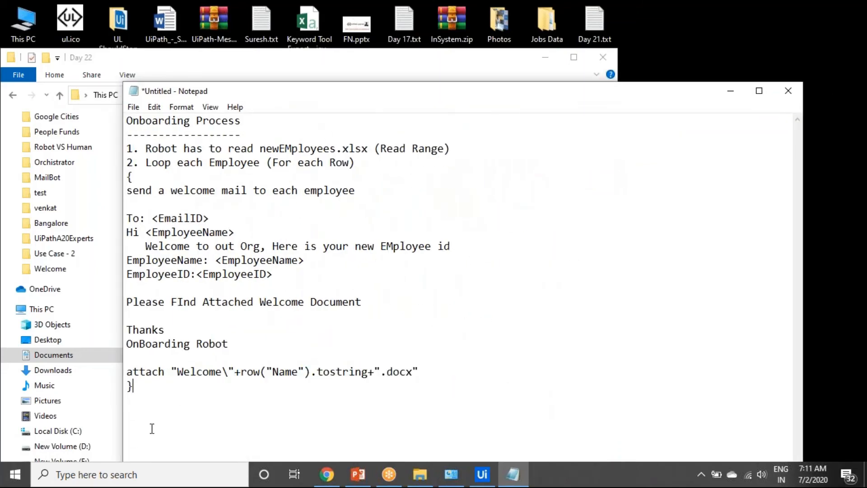
# Step: Open Day 22\Welcome and select the Rajesh and Suresh welcome documents
pyautogui.press('ctrl+a')
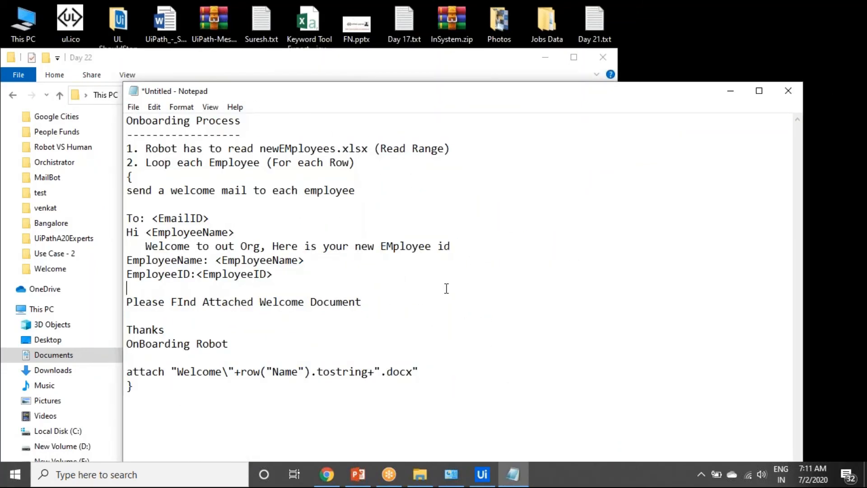
pyautogui.moveTo(418, 145)
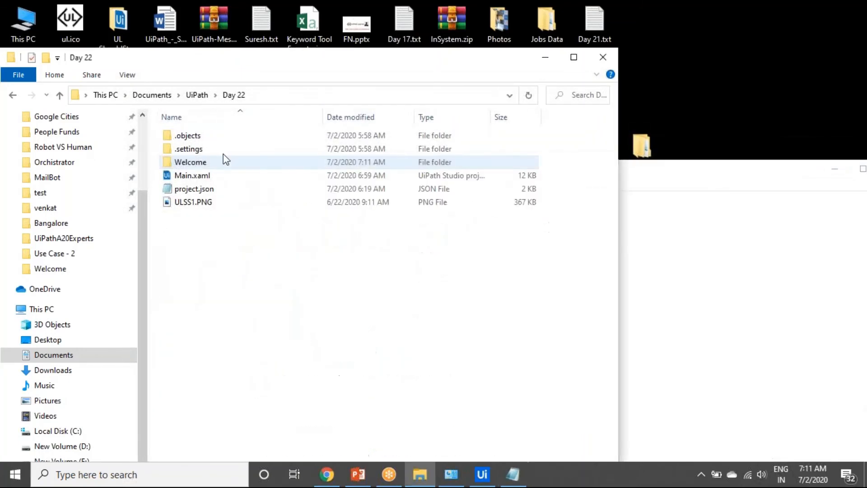
pyautogui.doubleClick(191, 162)
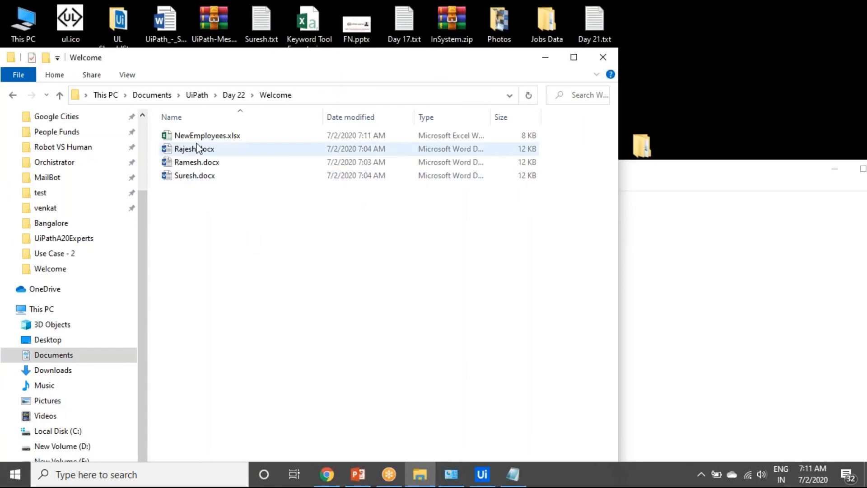
pyautogui.click(195, 175)
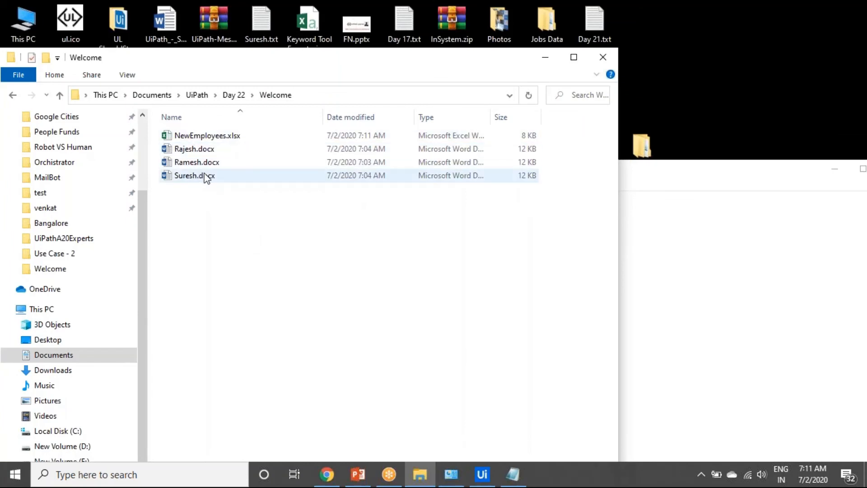
pyautogui.click(511, 475)
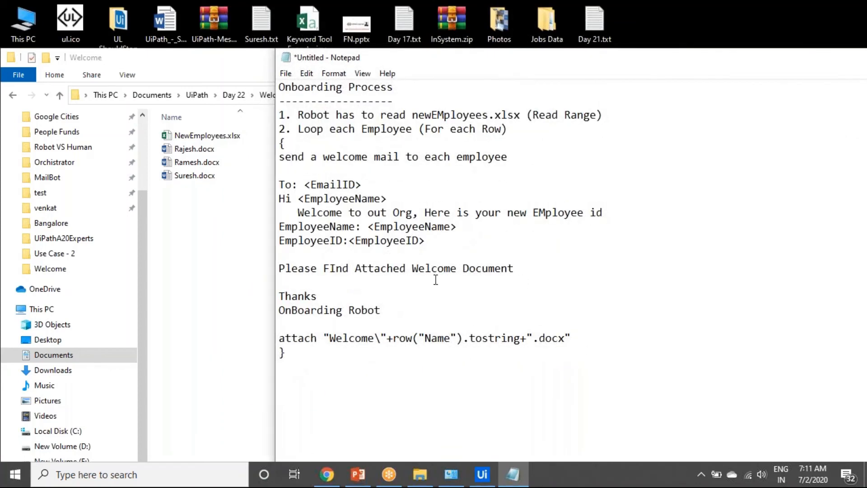
pyautogui.doubleClick(194, 175)
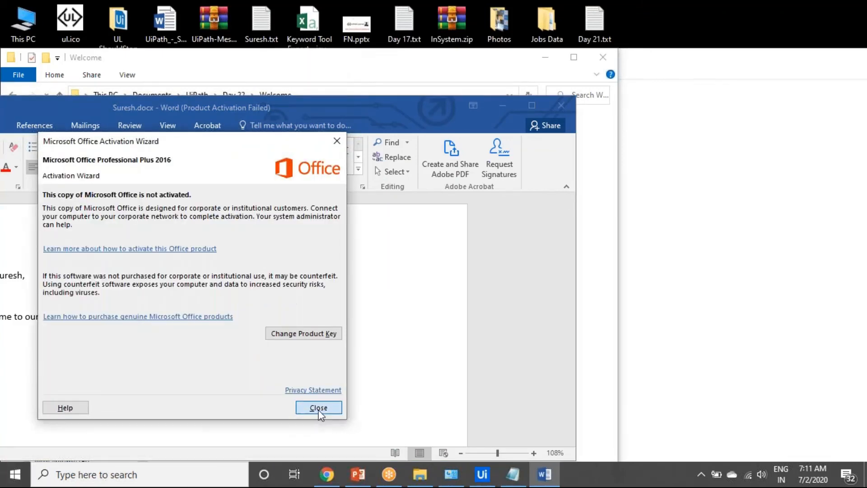
pyautogui.click(318, 408)
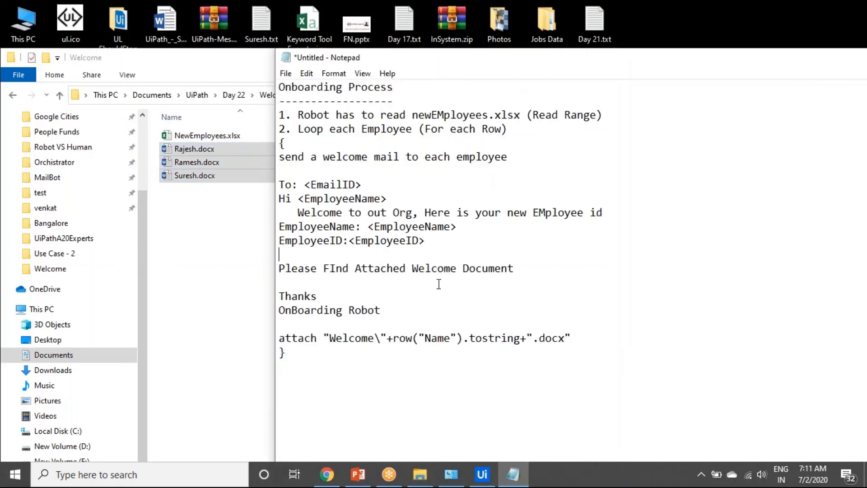
pyautogui.moveTo(393, 338); pyautogui.dragTo(455, 338)
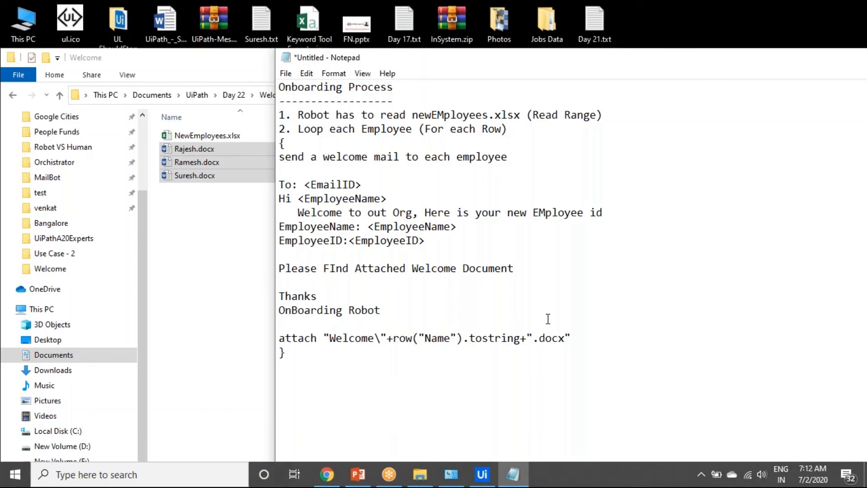
pyautogui.moveTo(577, 358)
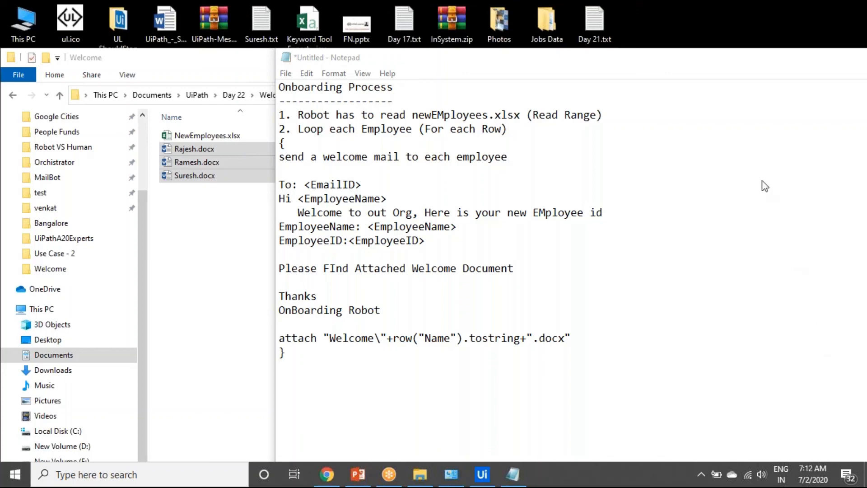
pyautogui.moveTo(718, 182)
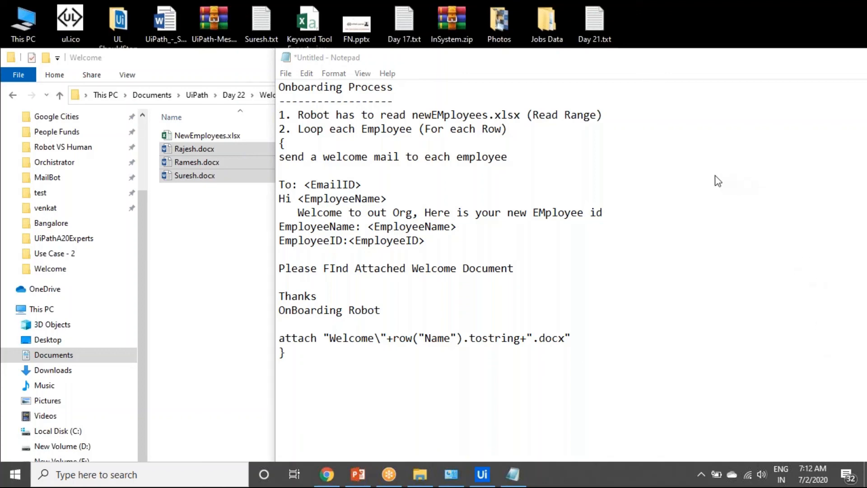